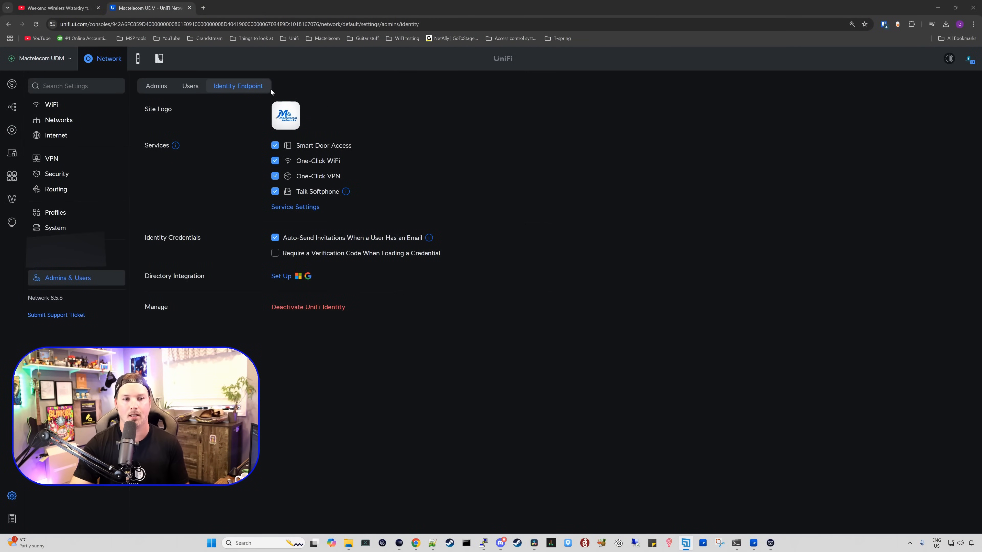
mouse_move(612, 155)
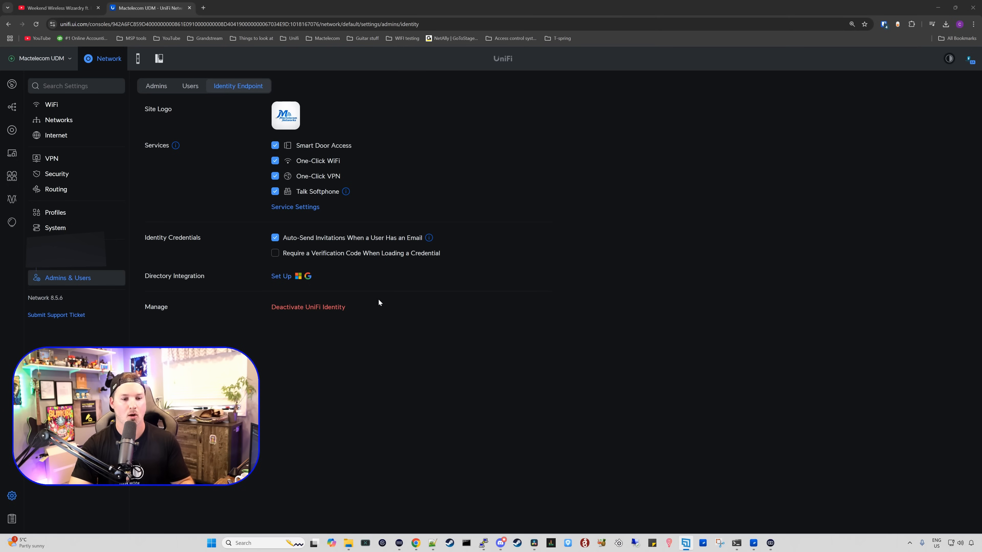
mouse_move(193, 287)
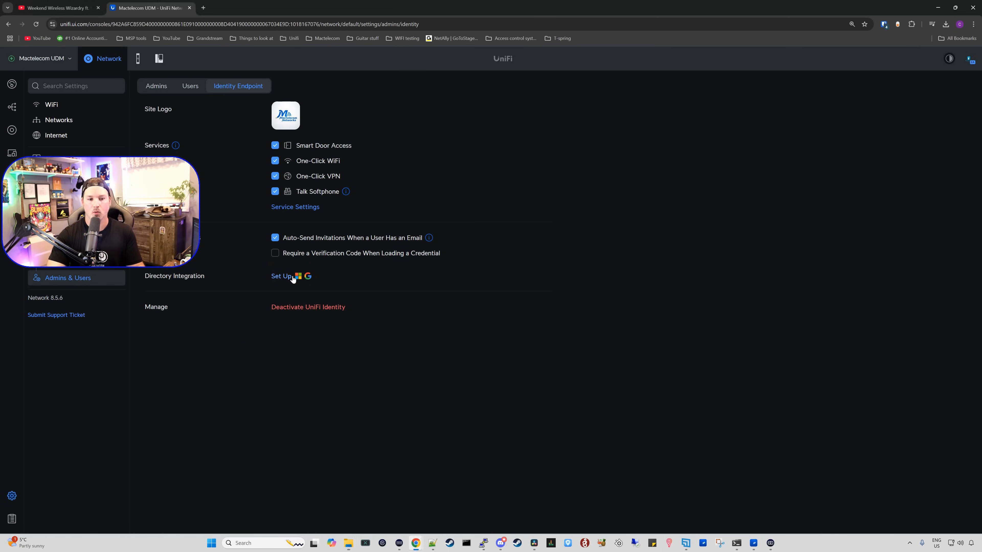
Start a Directory Integration setup and list the available directory types.
click(298, 276)
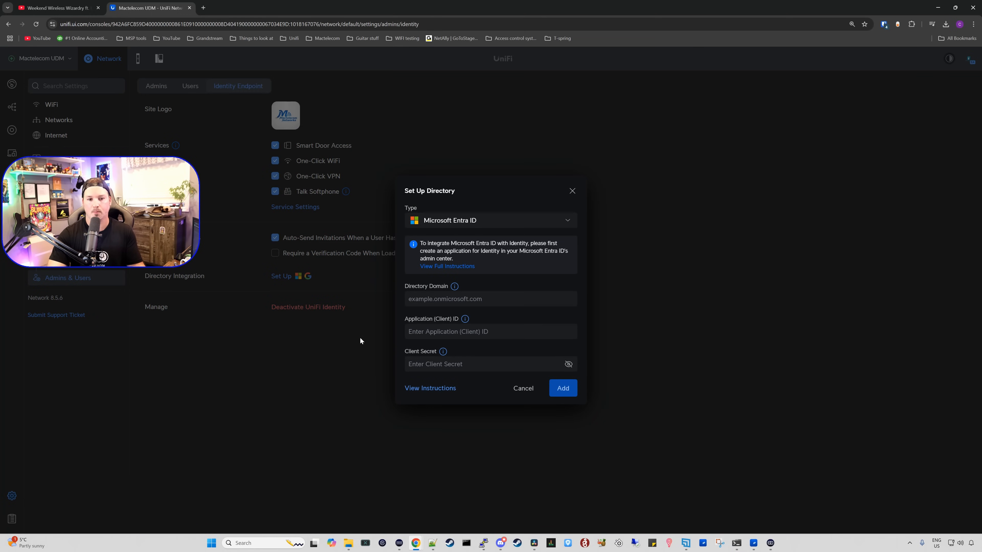
mouse_move(425, 254)
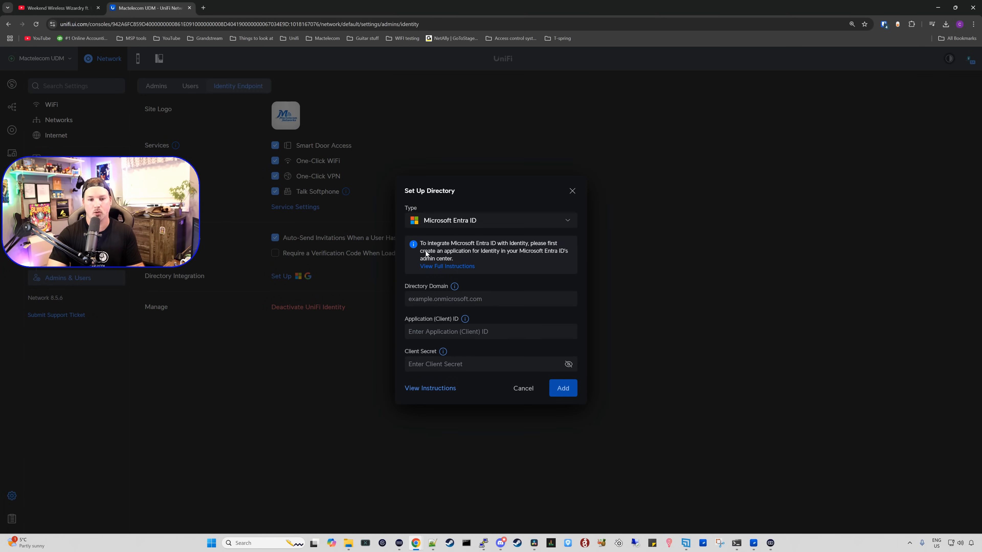
click(490, 219)
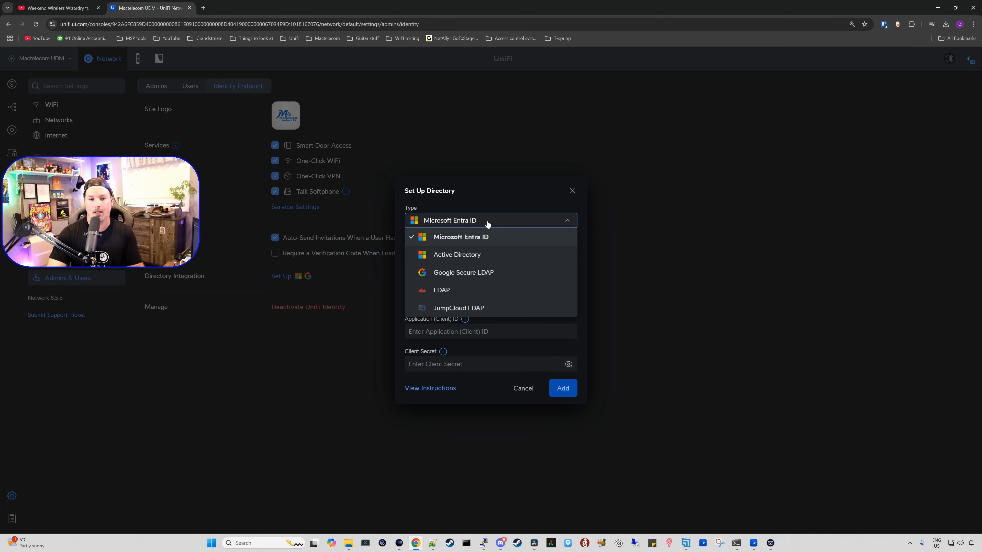
mouse_move(491, 276)
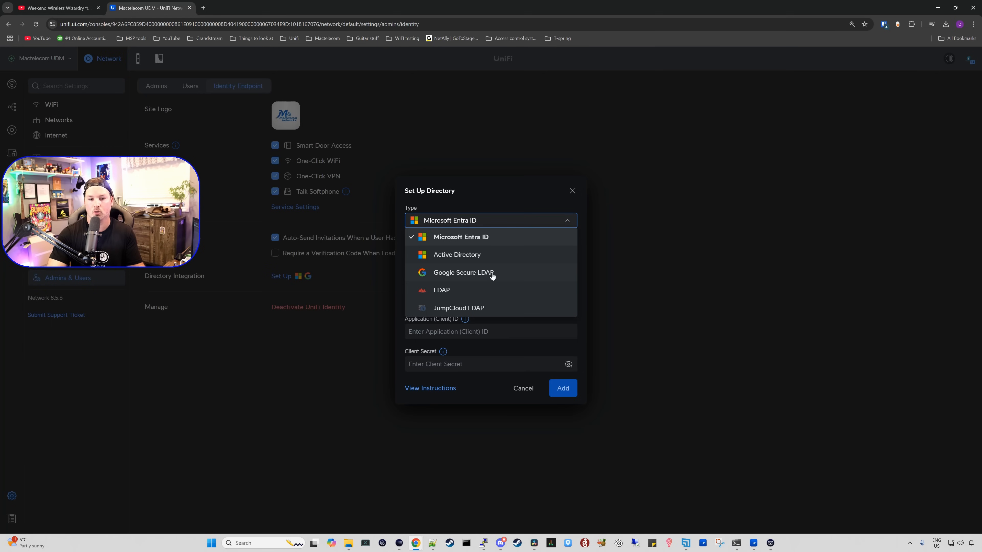
mouse_move(501, 306)
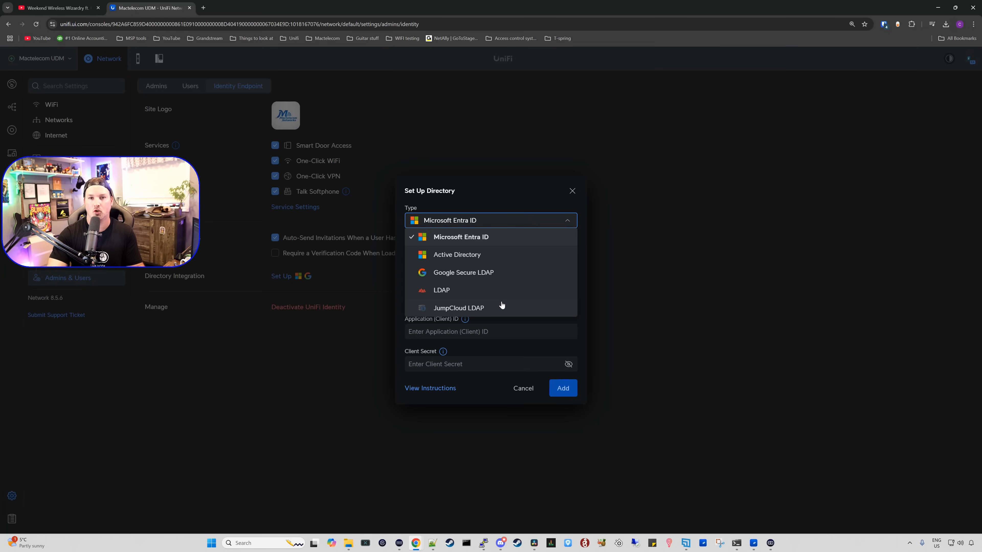
mouse_move(504, 279)
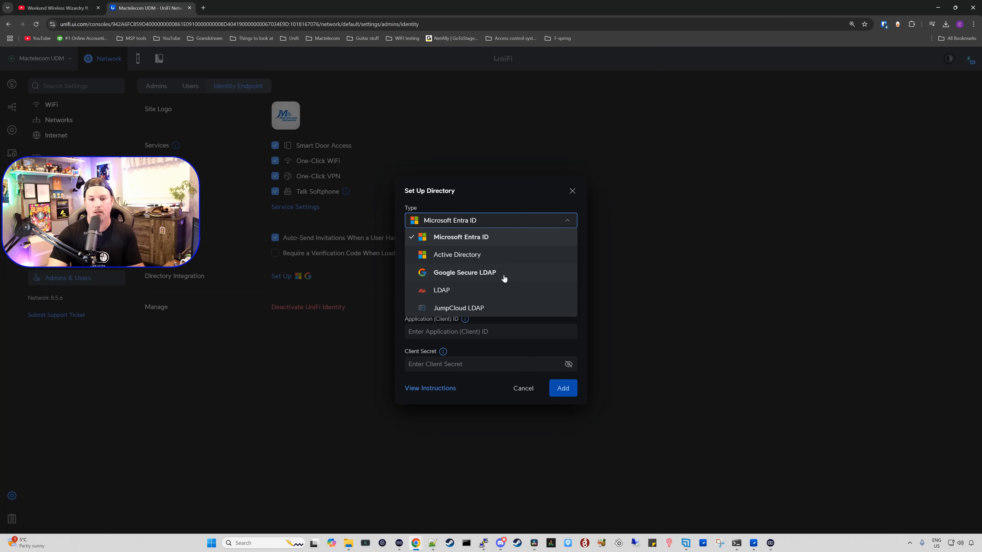
Choose Google Secure LDAP and enter Root DN dc=mactelecomnetworks,dc=com.
click(464, 273)
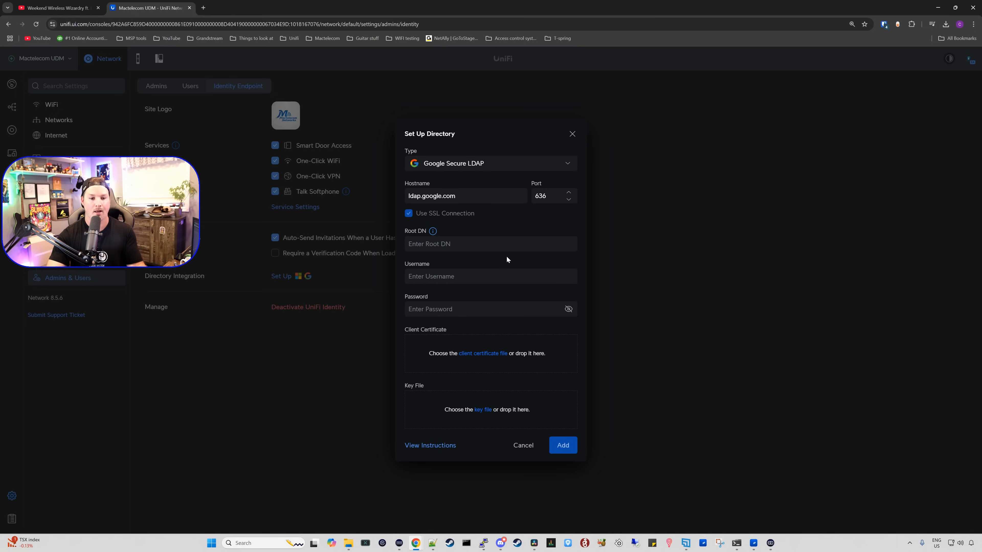
mouse_move(433, 232)
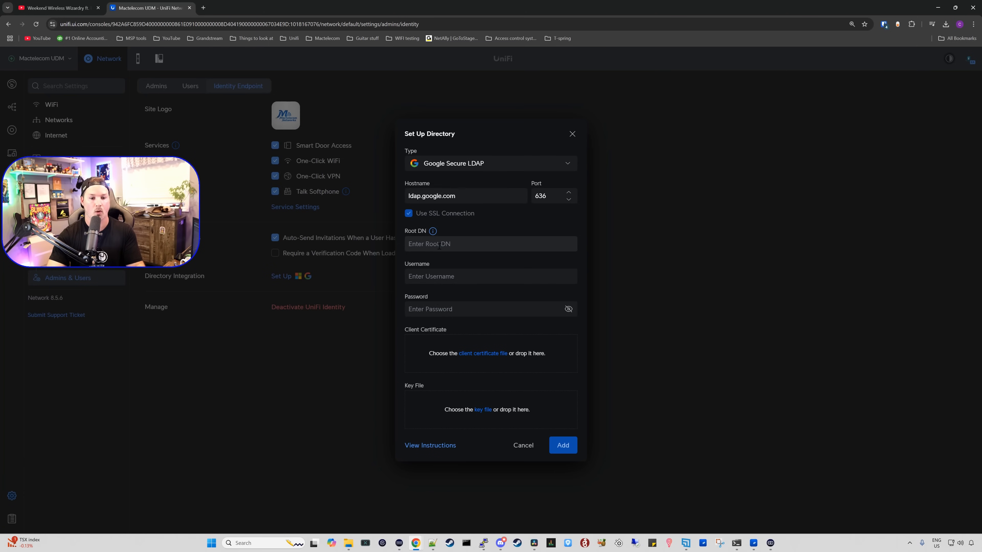
text(dc=mactelecomnetworks)
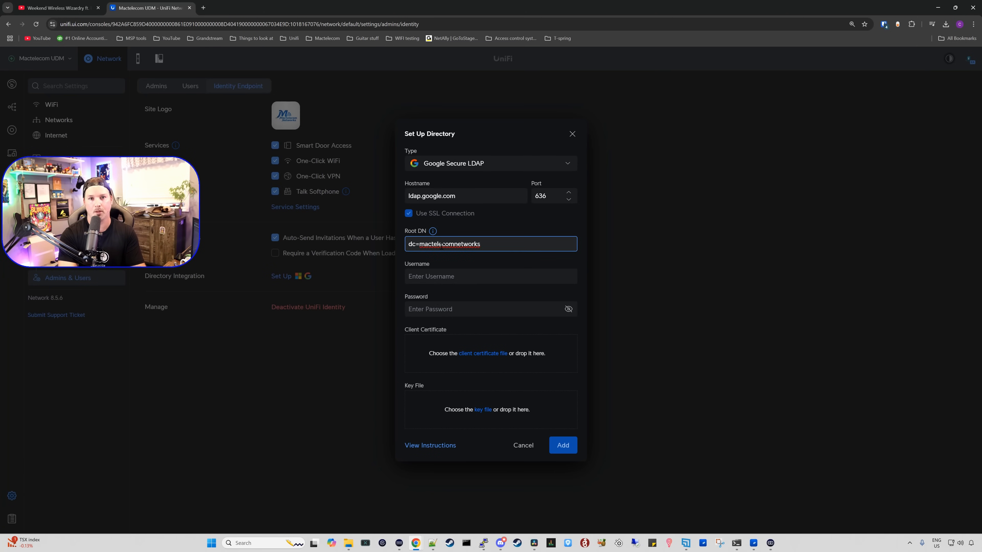
text(,dc=)
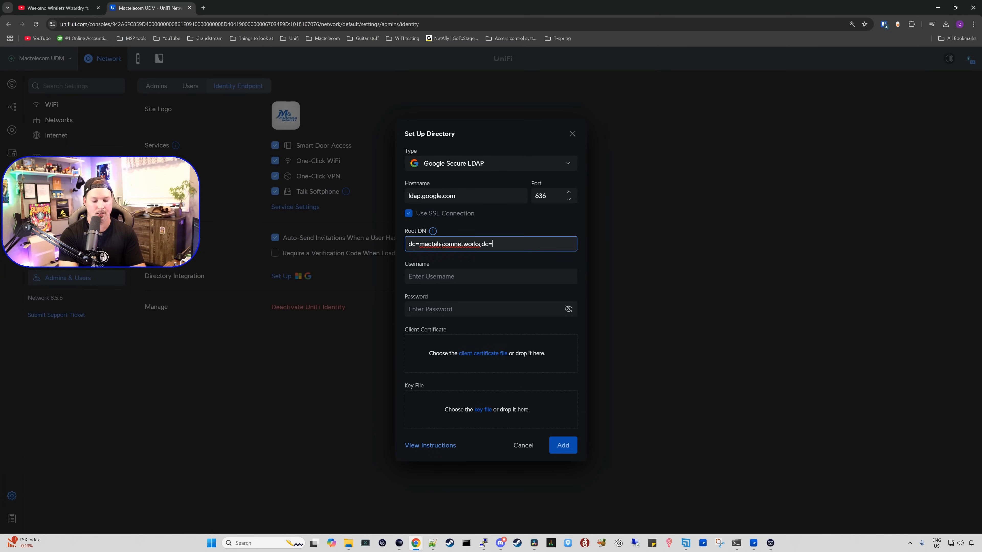
text(com)
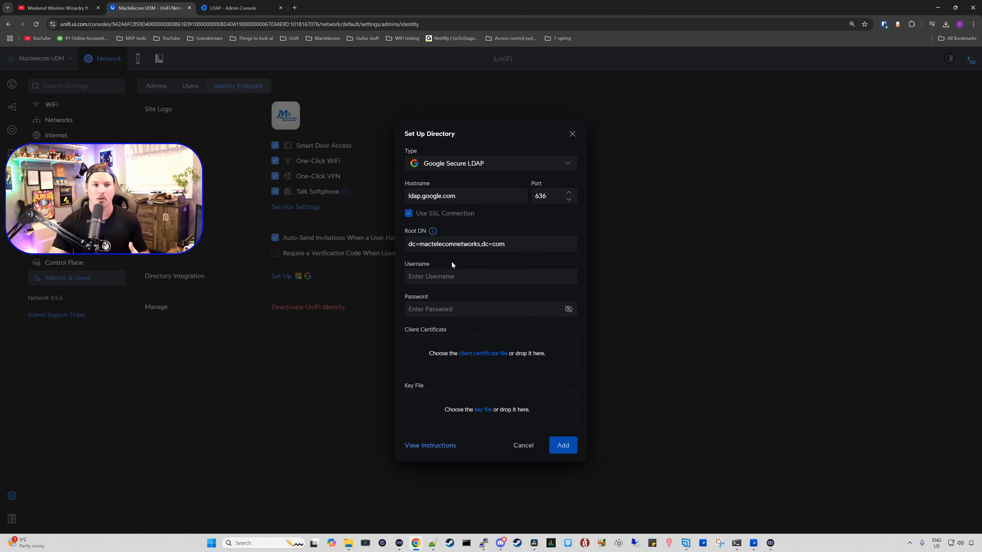
In Google Admin, add an LDAP client named 'Unifi network' and continue to access permissions.
click(232, 7)
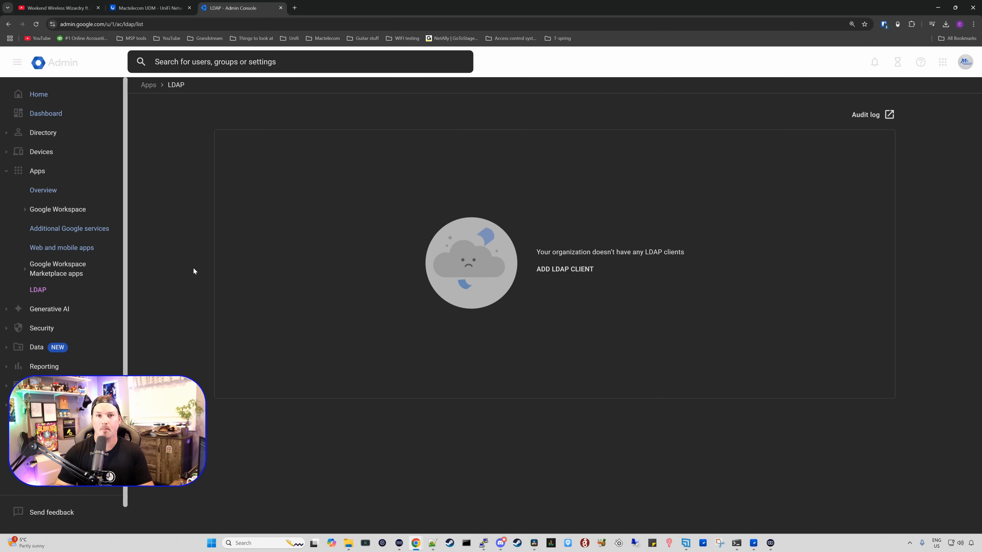
mouse_move(86, 171)
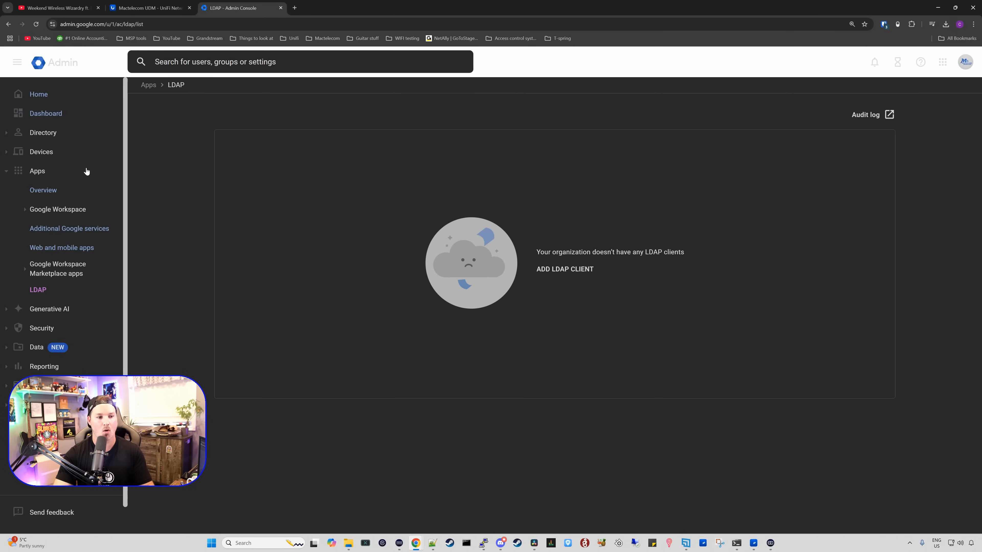
mouse_move(37, 292)
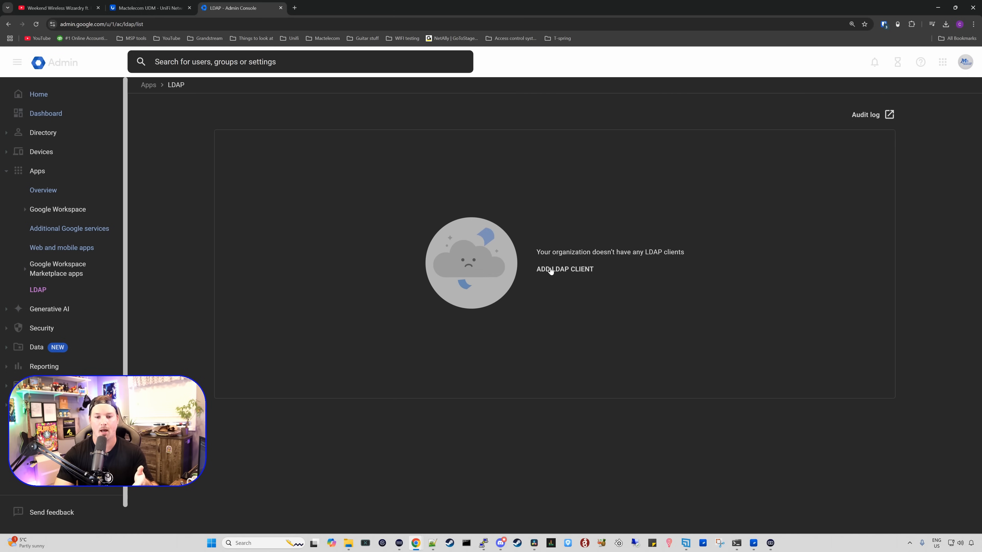
click(564, 268)
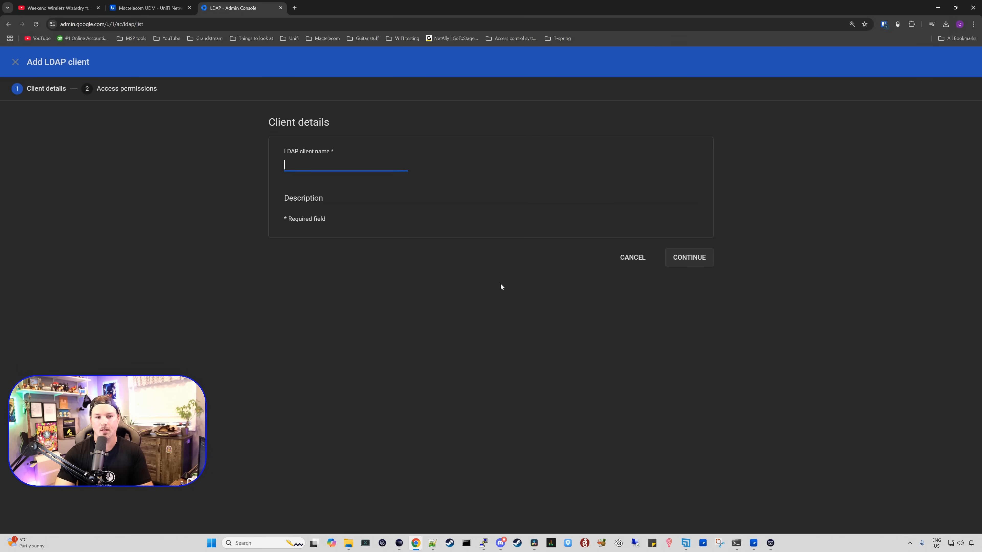
text(Unf)
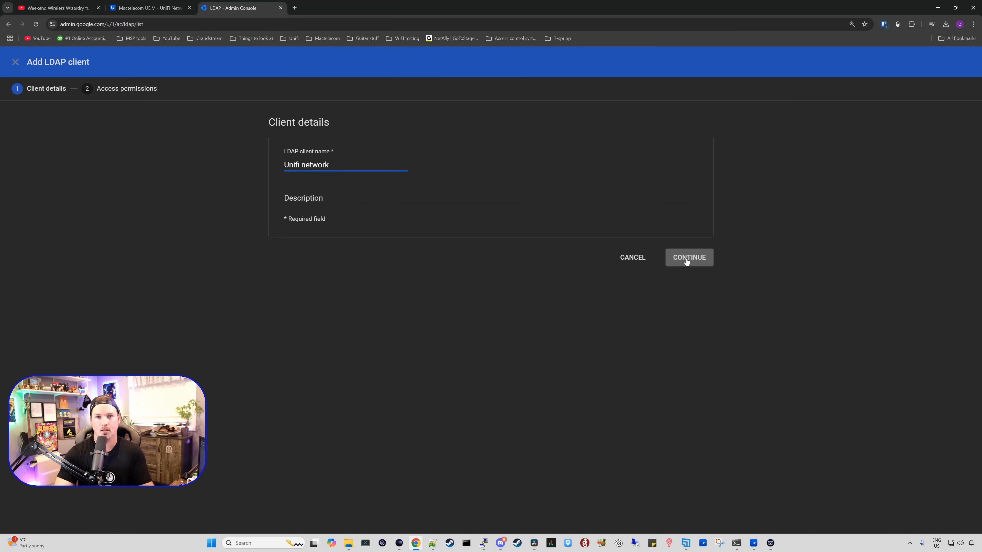
click(688, 258)
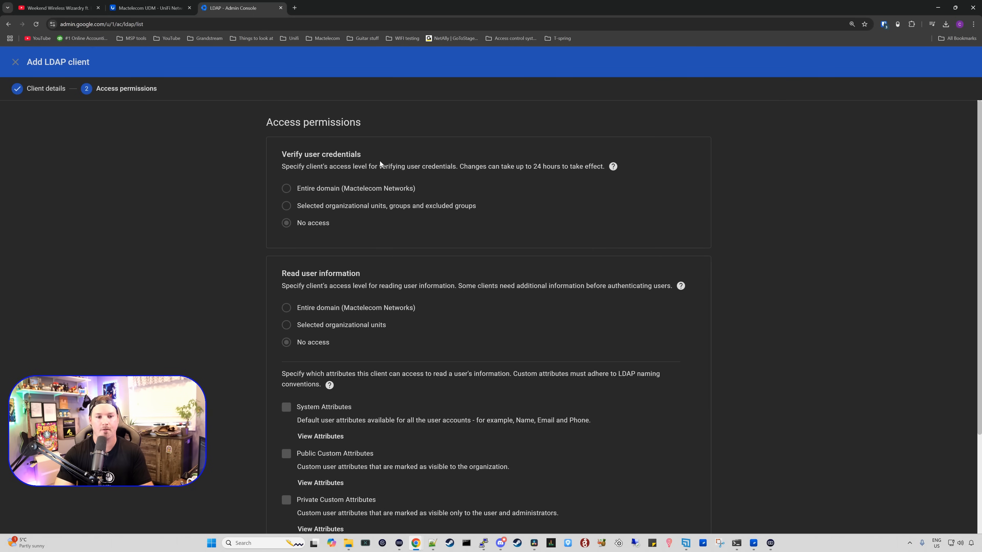
mouse_move(324, 178)
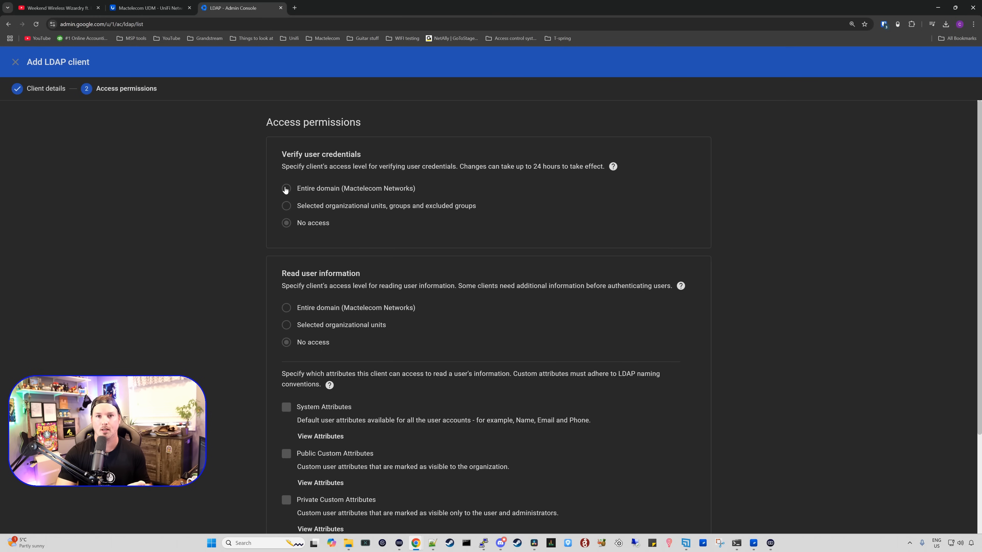
Grant entire-domain credential and user-info access and finish adding the LDAP client.
scroll(down, 3)
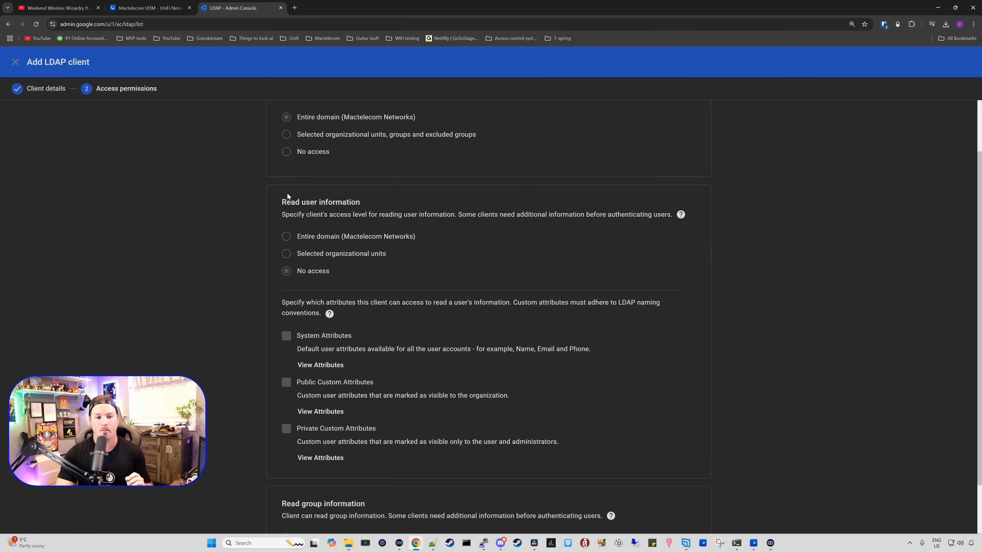
scroll(down, 3)
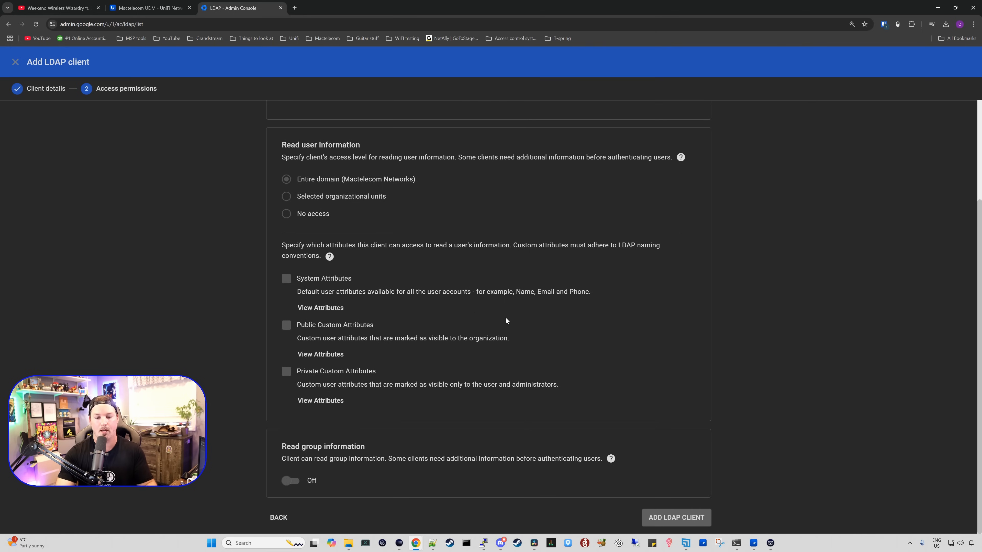
mouse_move(677, 408)
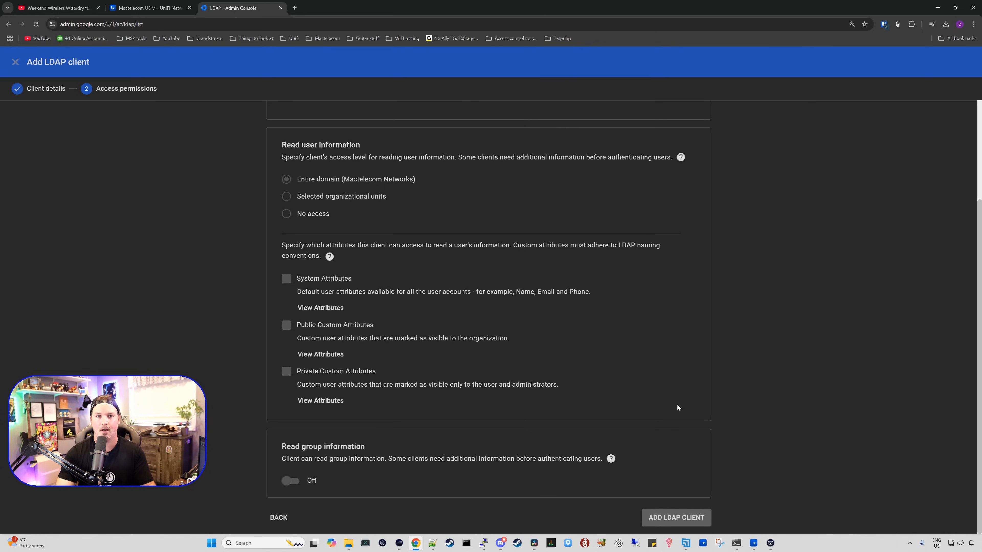
click(675, 517)
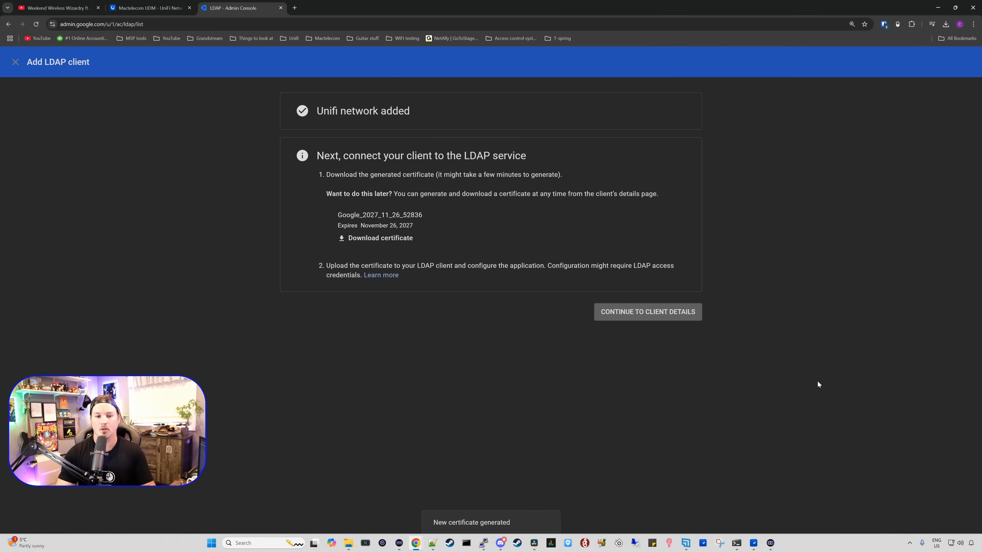
mouse_move(385, 243)
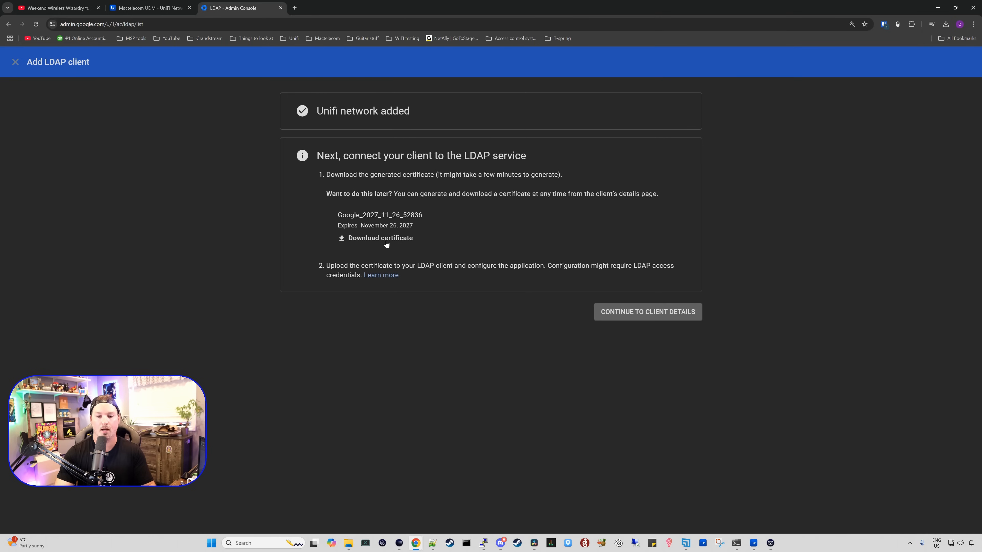
mouse_move(675, 319)
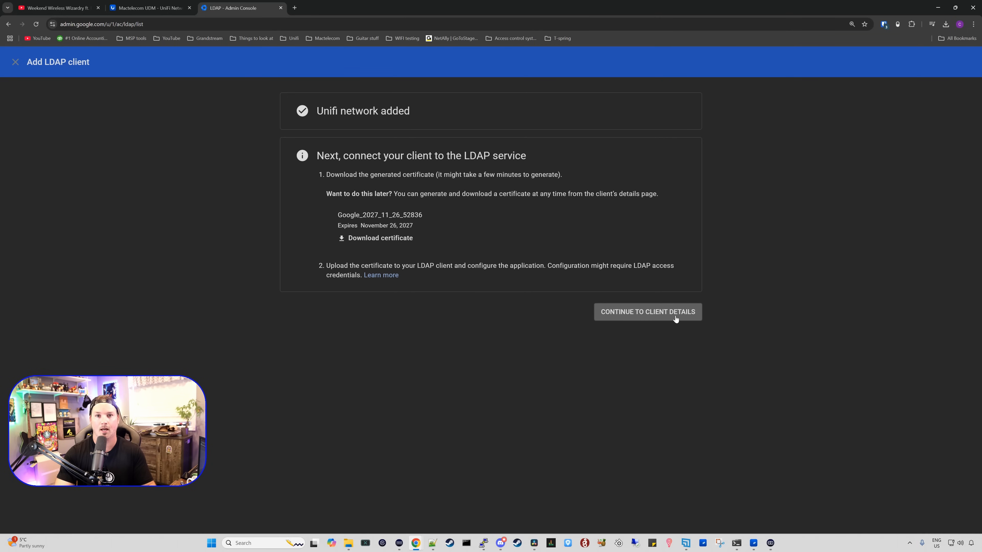
Set the Unifi network LDAP client's service status to ON for everyone and save.
click(648, 312)
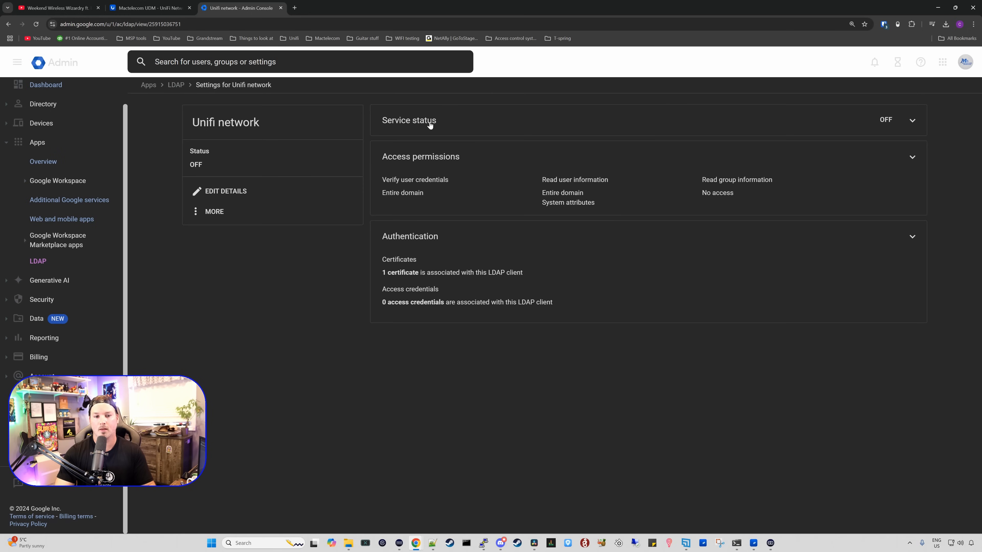
mouse_move(901, 123)
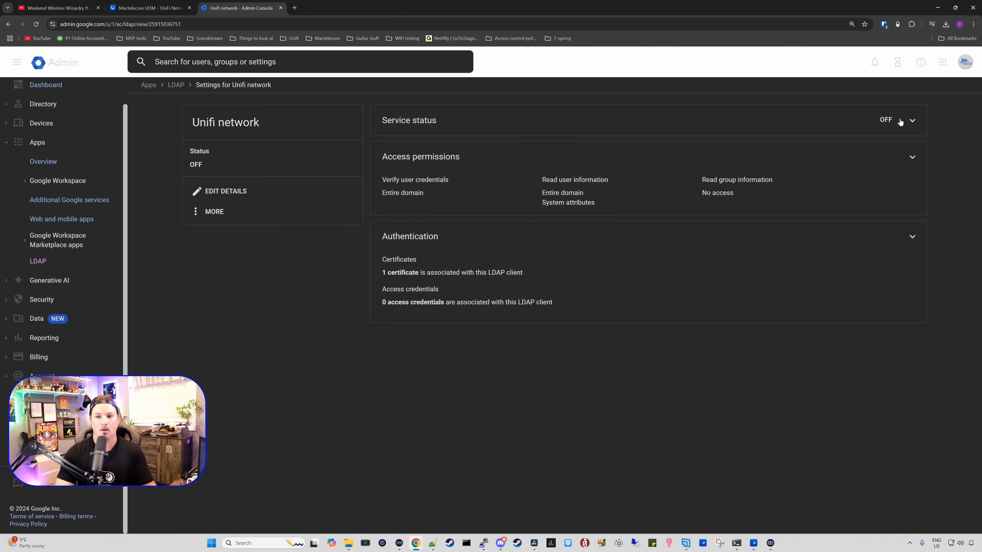
click(911, 120)
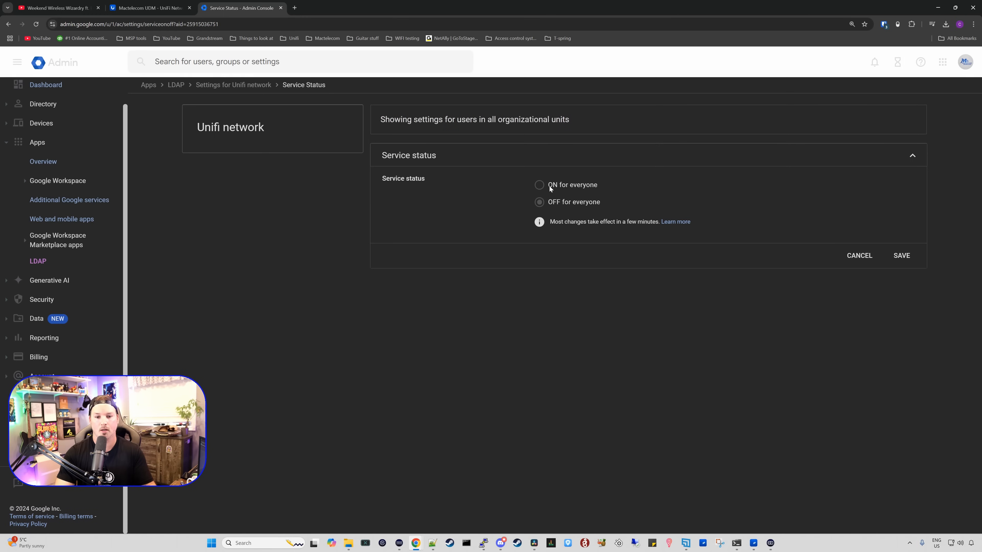
click(538, 185)
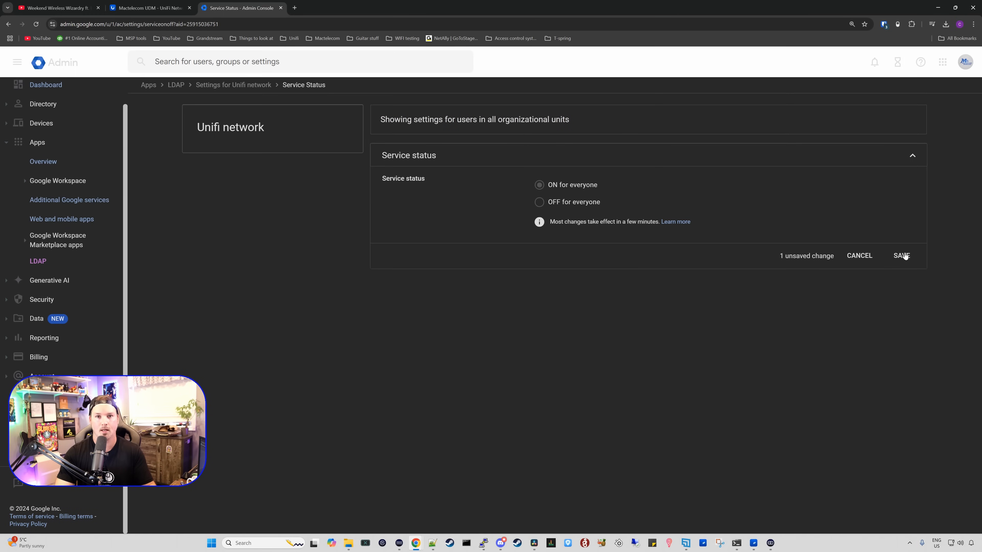
click(901, 256)
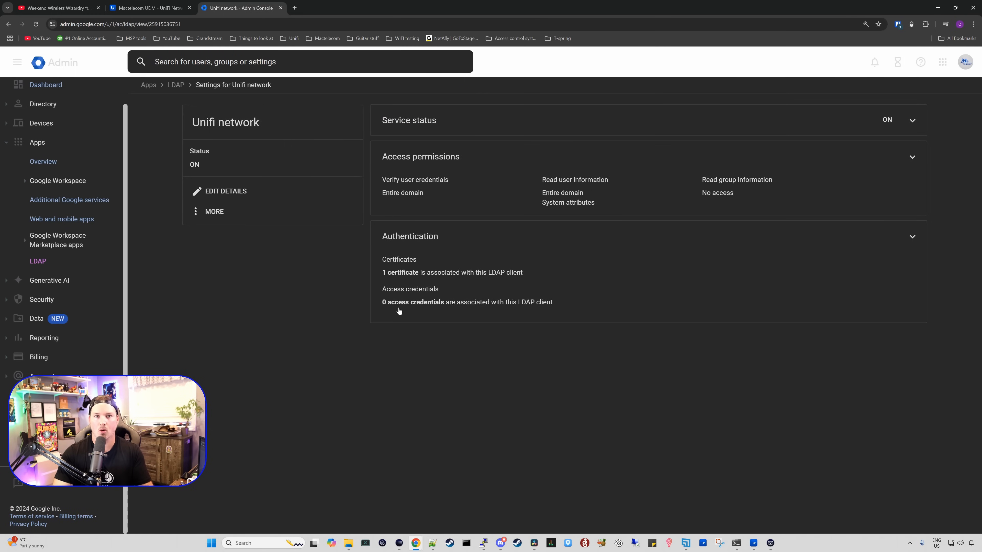
mouse_move(407, 294)
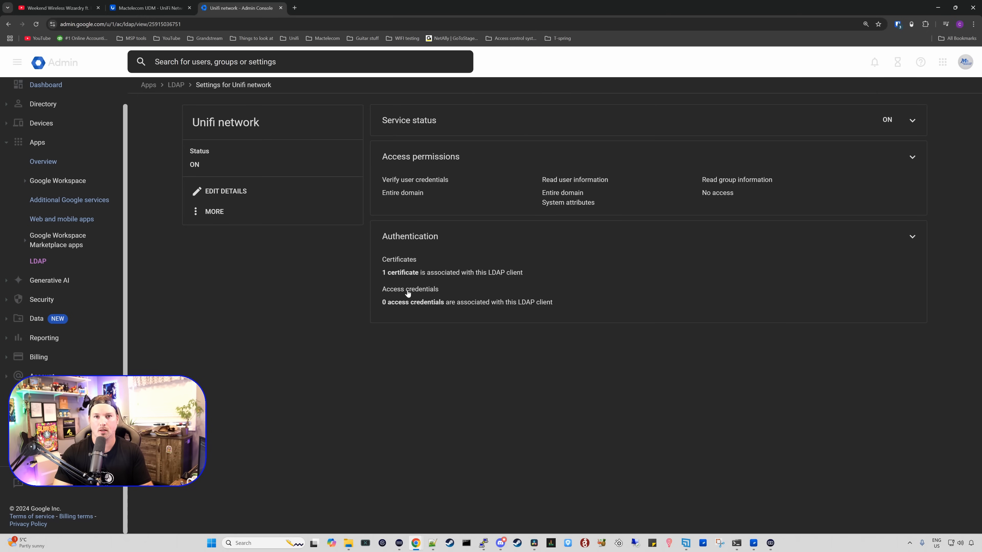
Generate access credentials for the LDAP client and select the username to copy.
click(409, 236)
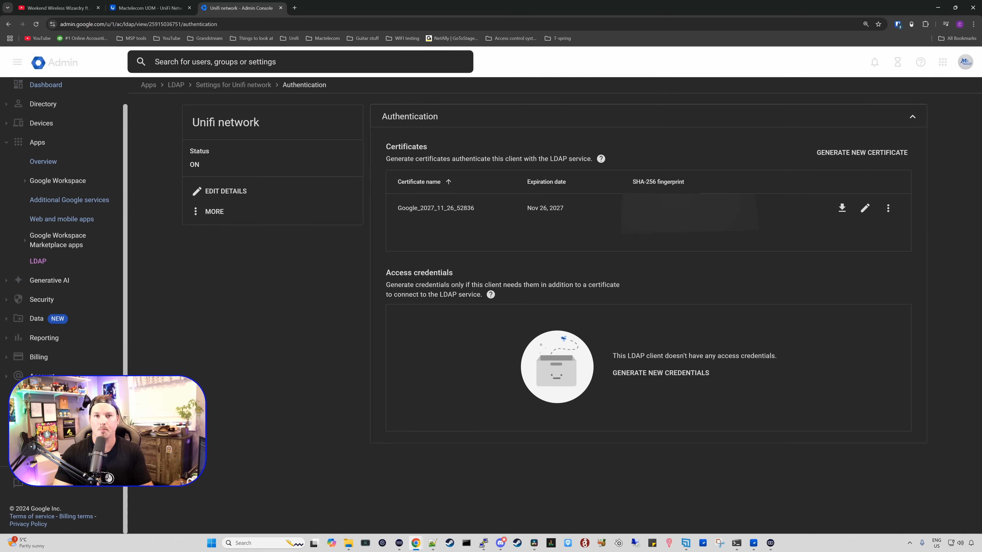
mouse_move(660, 372)
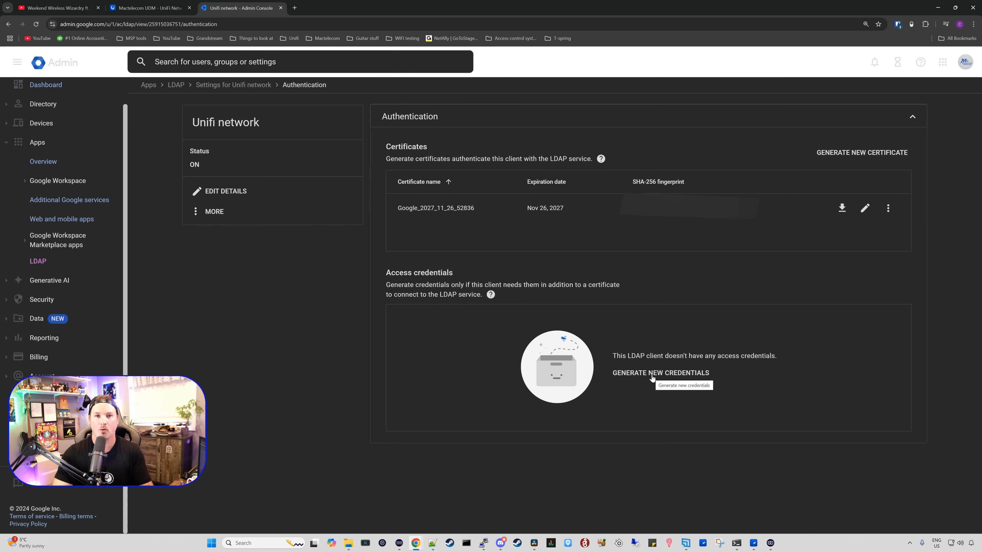
click(661, 373)
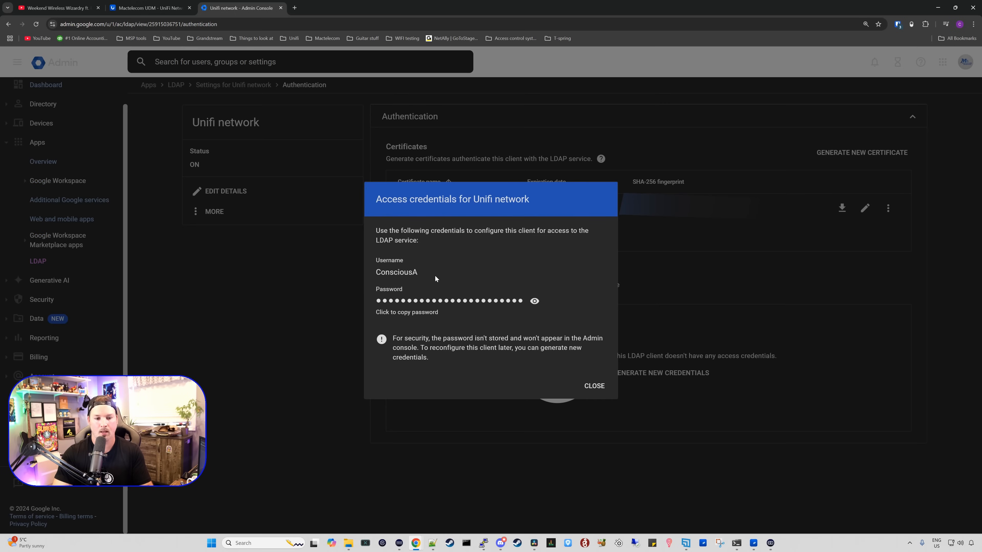
mouse_move(421, 276)
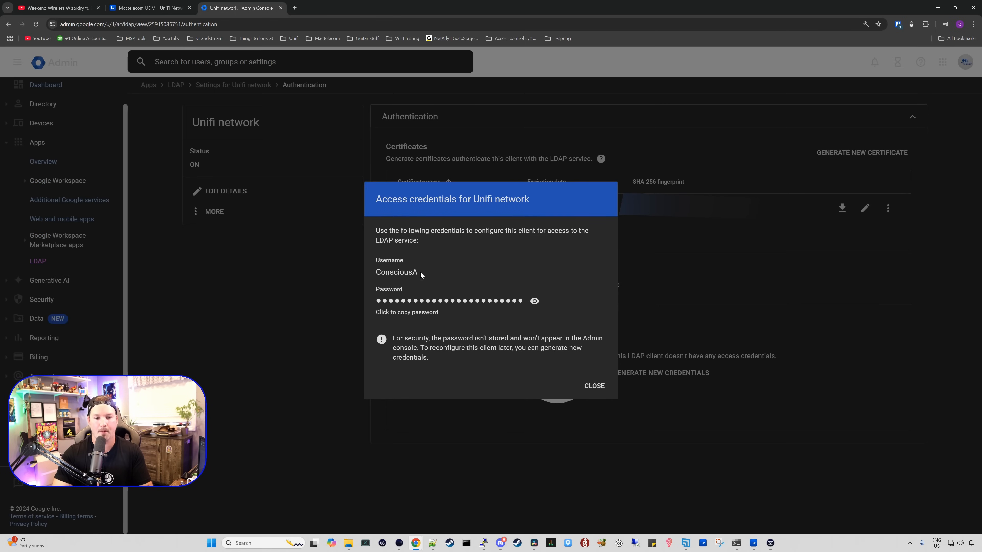
double_click(396, 271)
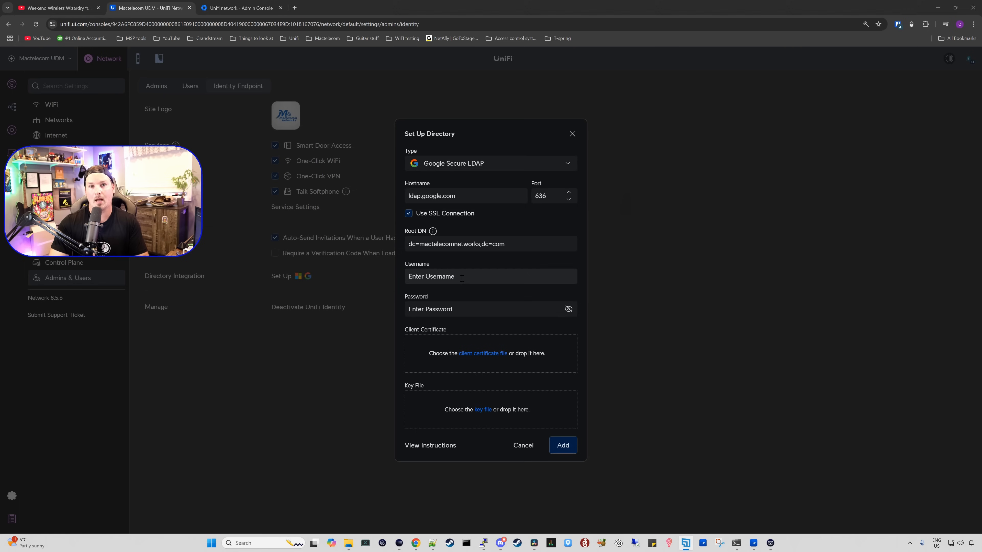
Fill the UniFi LDAP form's username and password with the generated Google credentials.
text(ConsciousA)
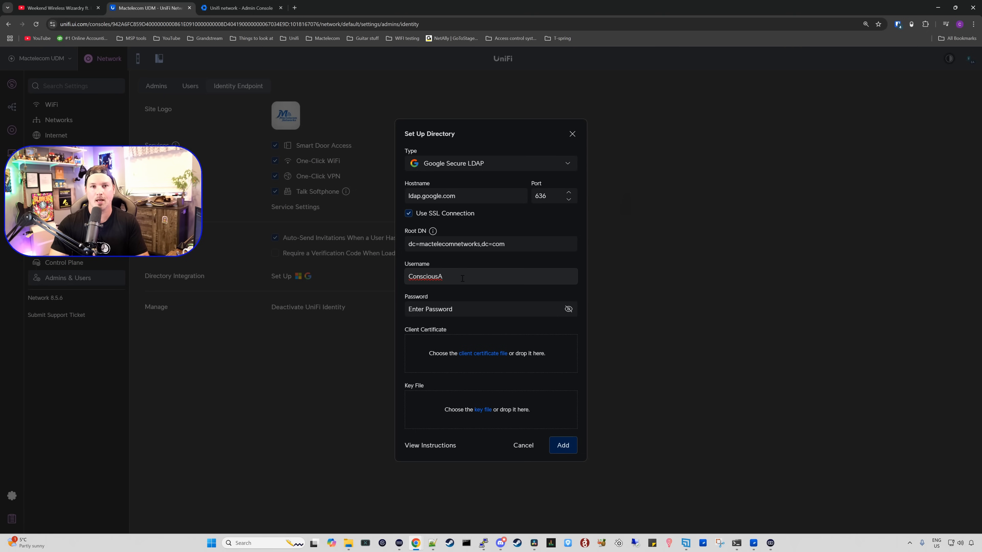
click(241, 7)
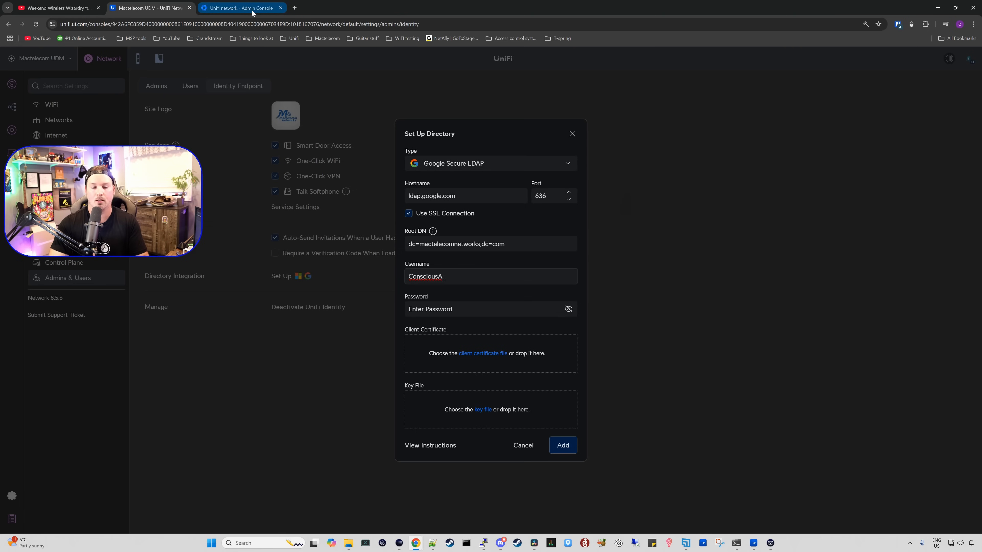
click(240, 8)
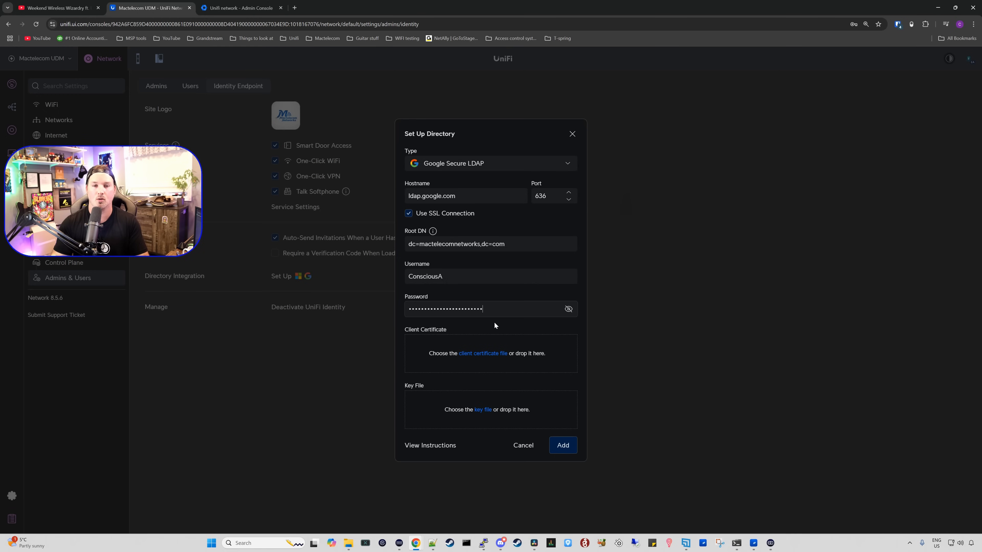
click(241, 8)
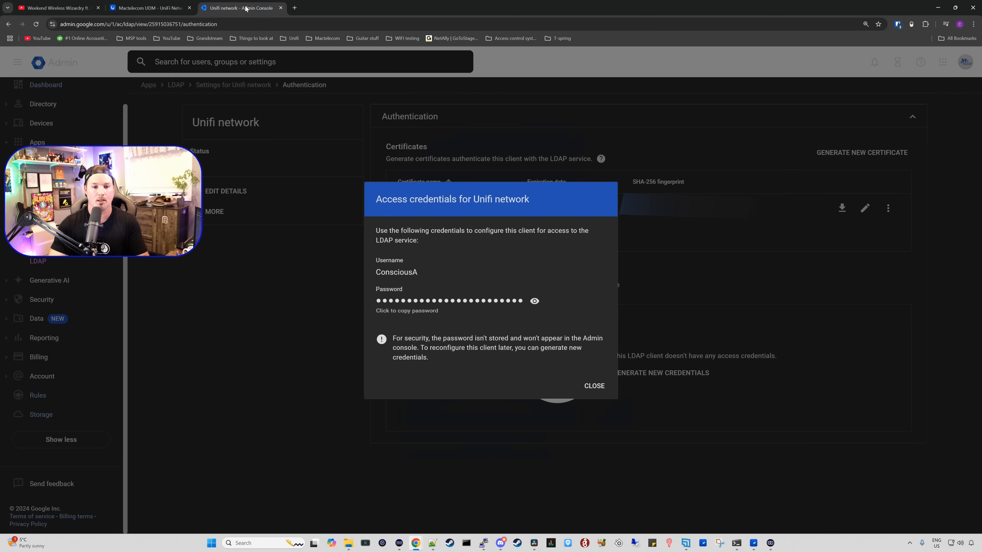
click(593, 385)
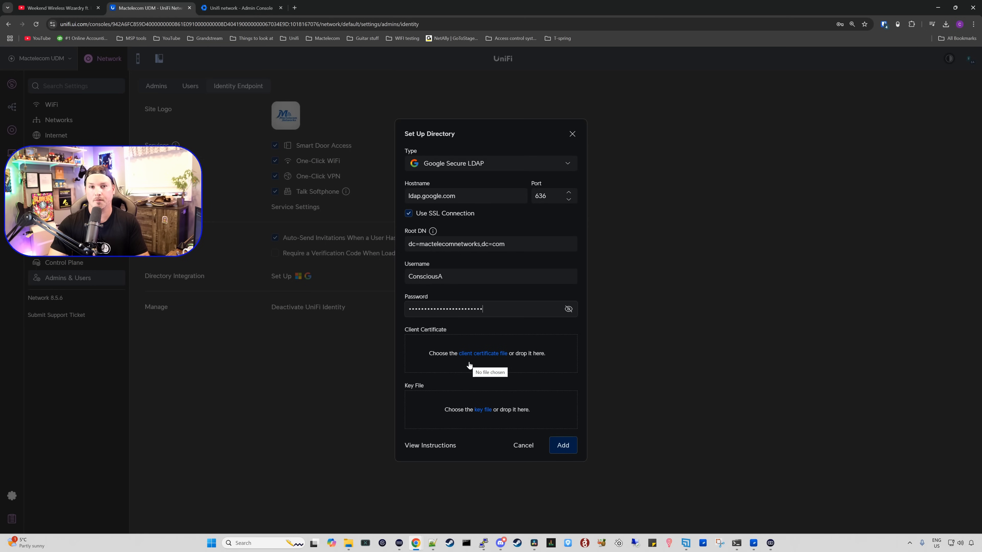
Attach the Google .crt and .key files and add the Google Secure LDAP directory.
click(482, 354)
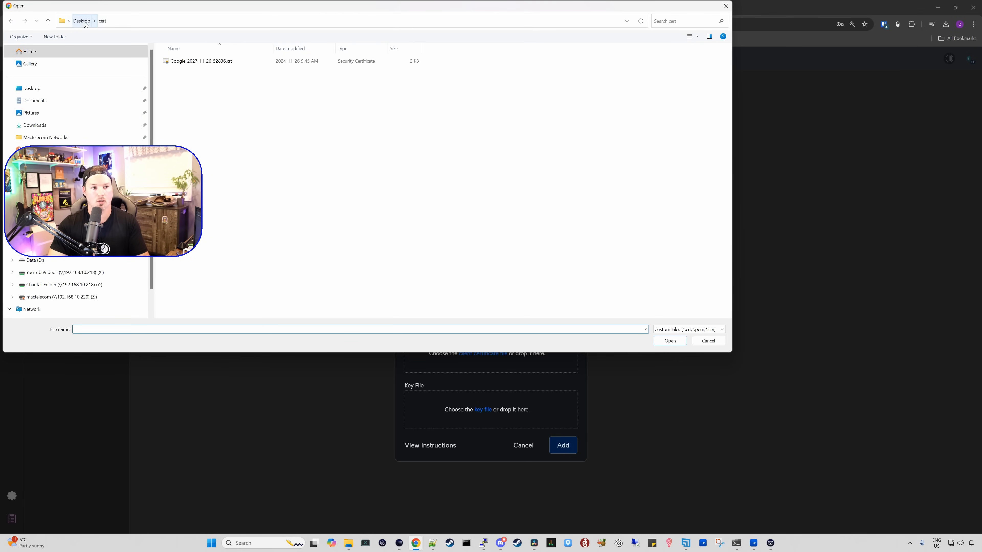
click(200, 61)
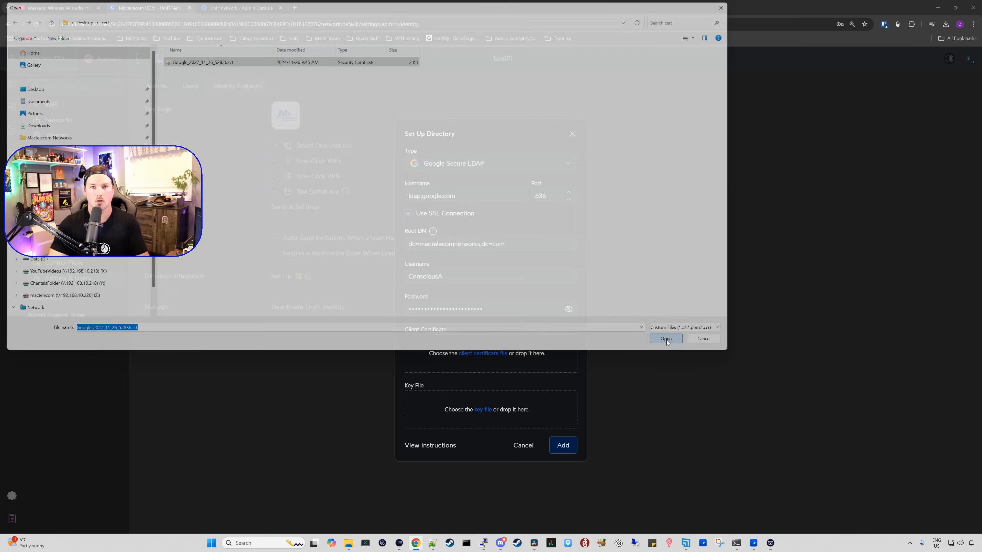
click(664, 339)
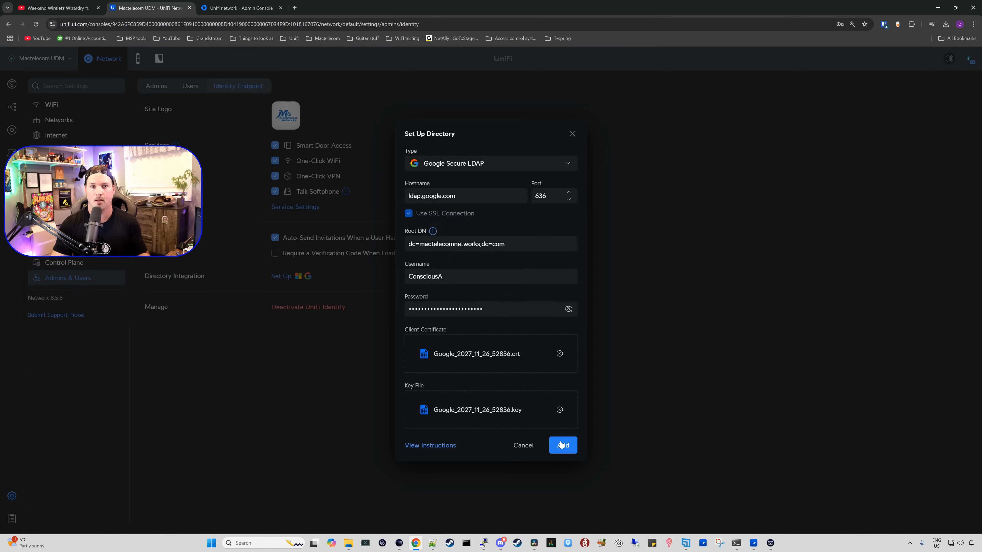
click(561, 446)
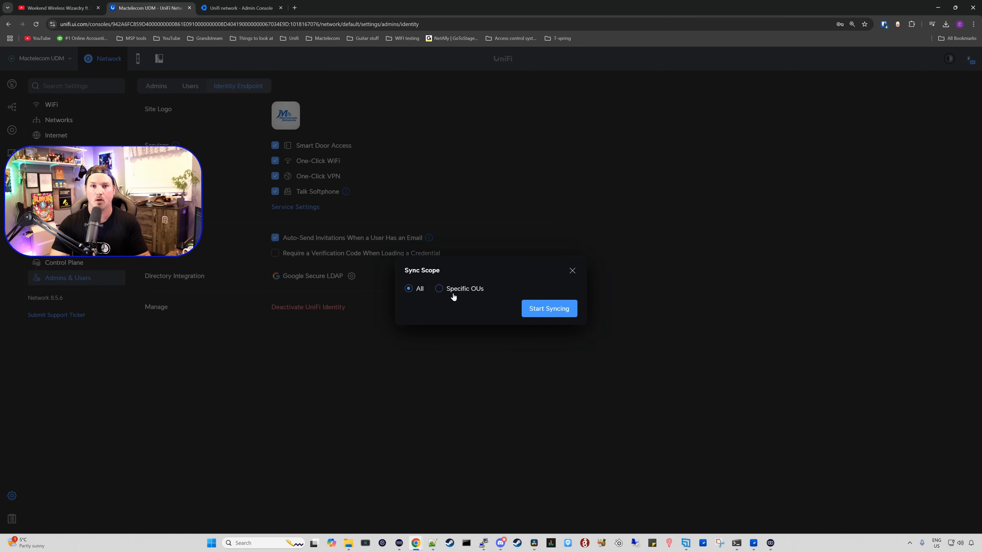
Sync all users from the directory, then review its activity history and sync settings.
click(548, 307)
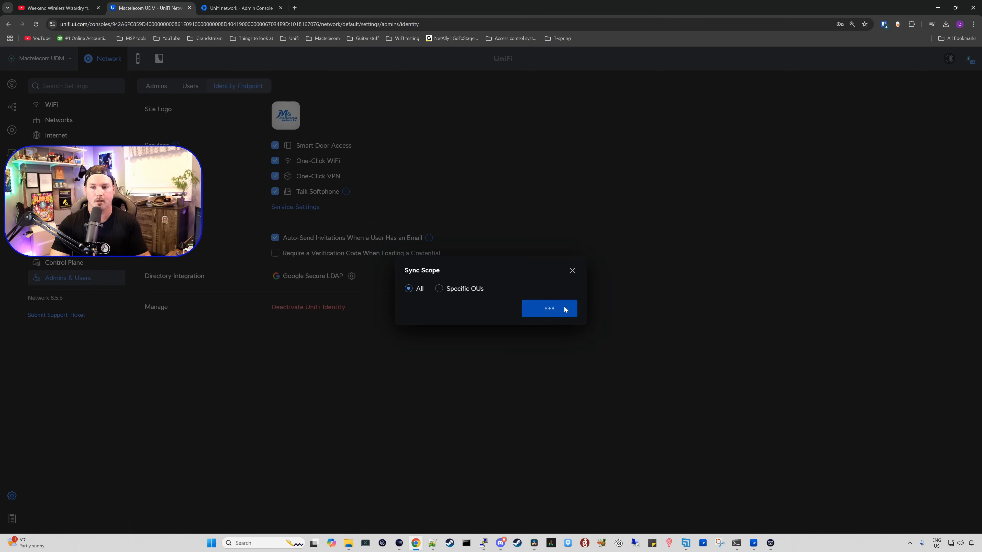
click(549, 308)
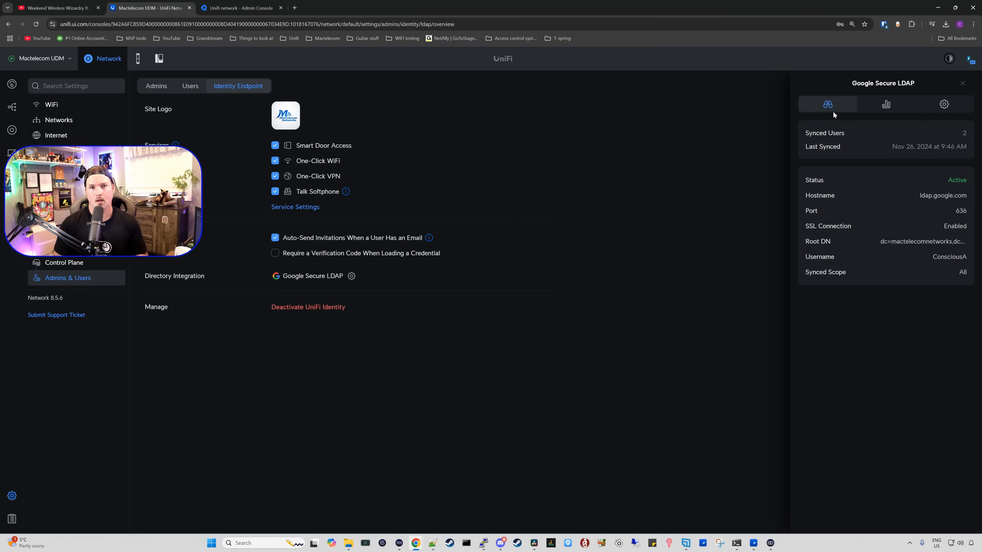
mouse_move(885, 103)
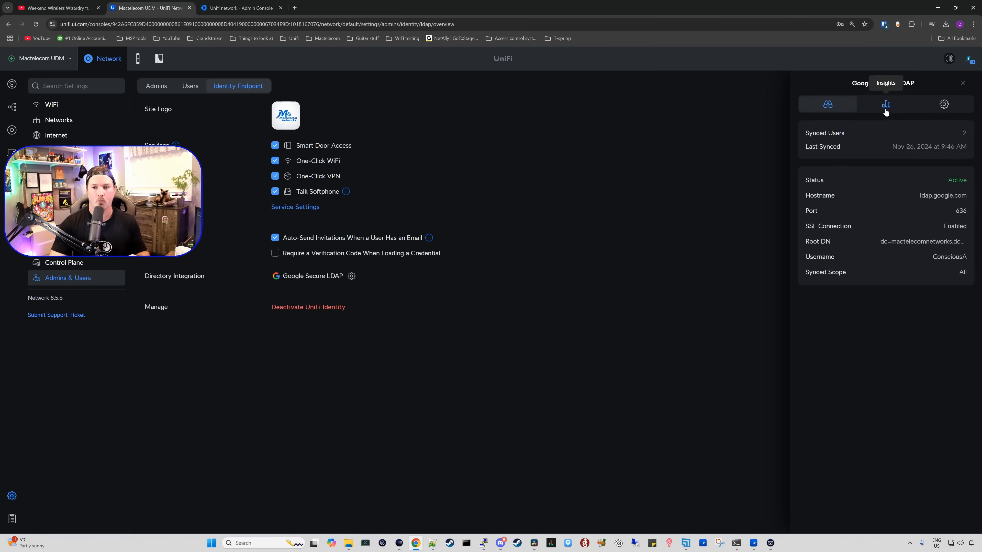
click(885, 104)
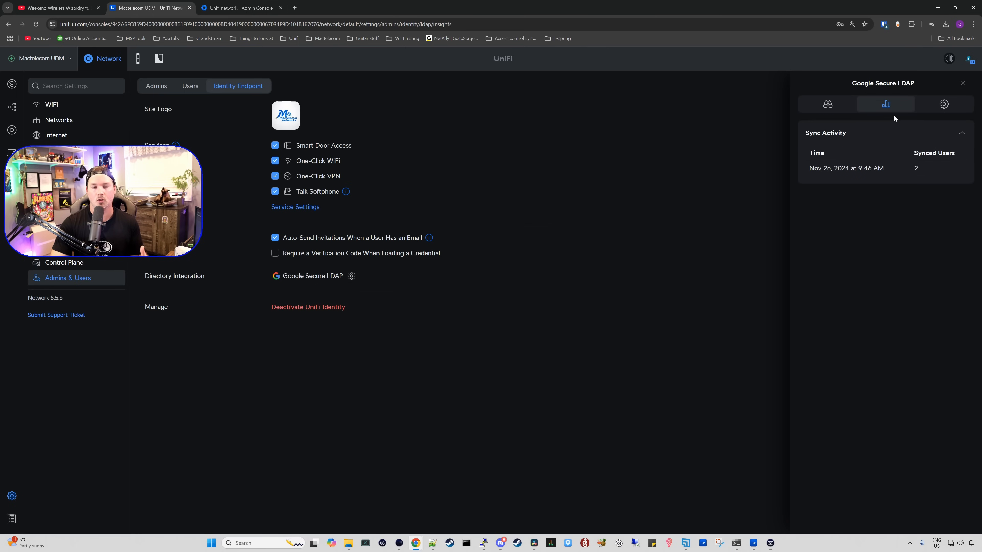
mouse_move(904, 134)
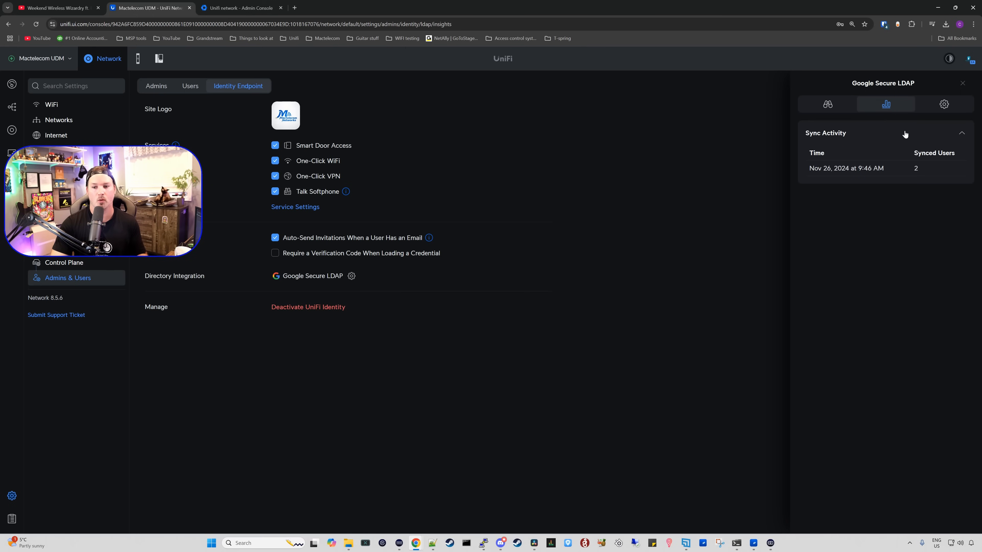
mouse_move(924, 166)
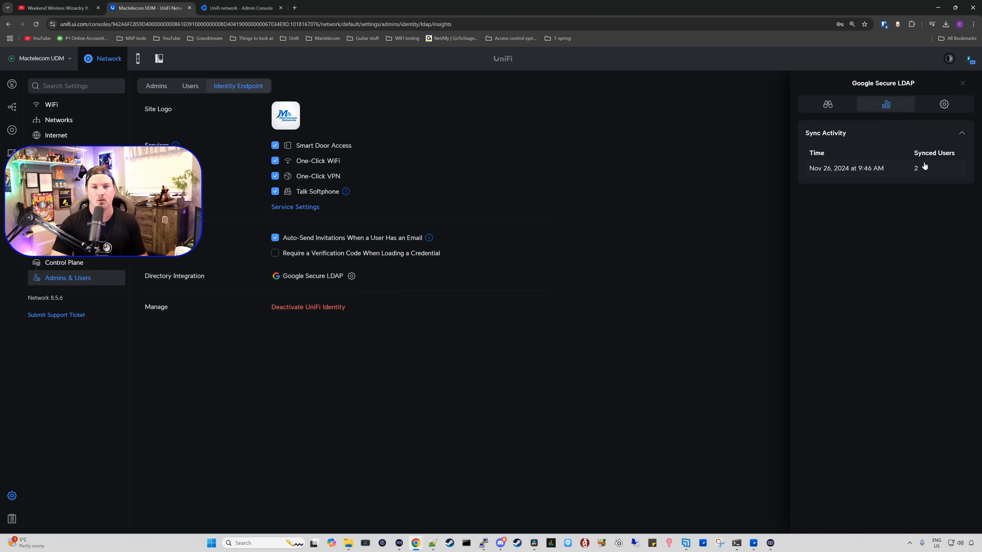
click(945, 104)
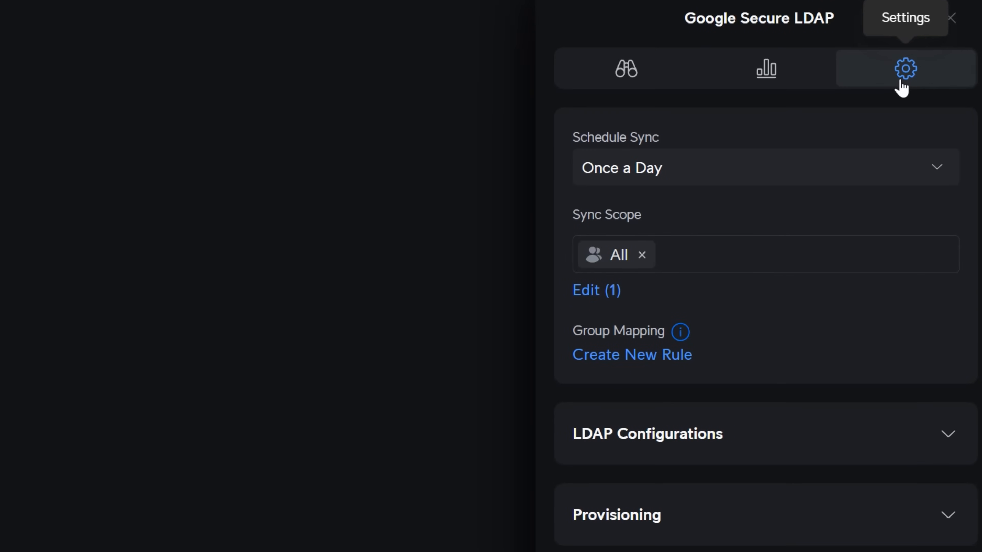
mouse_move(889, 171)
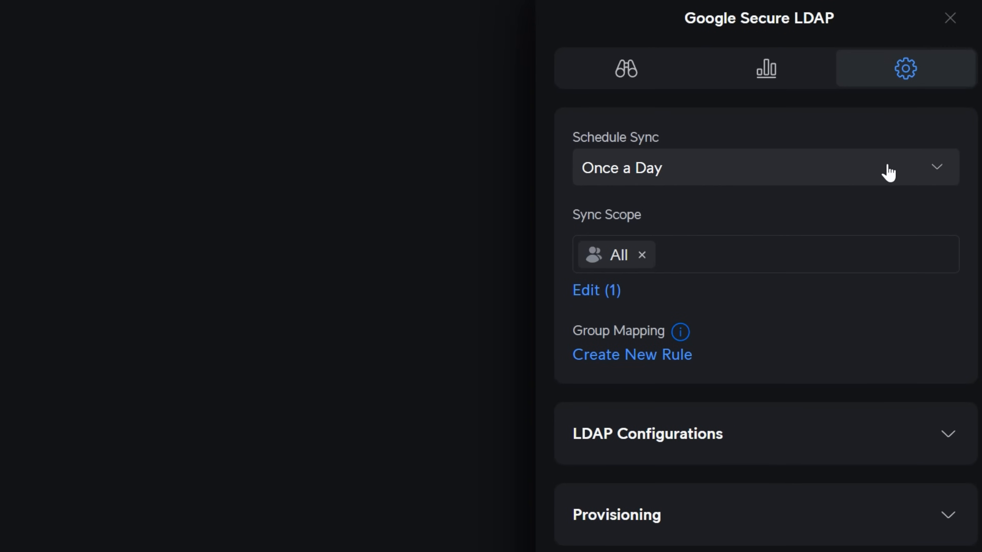
click(764, 168)
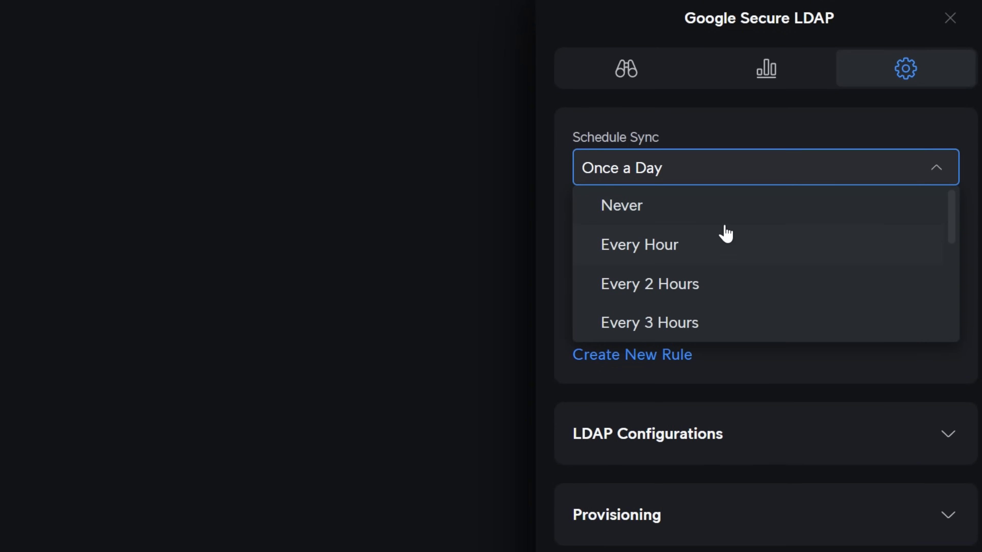
scroll(down, 3)
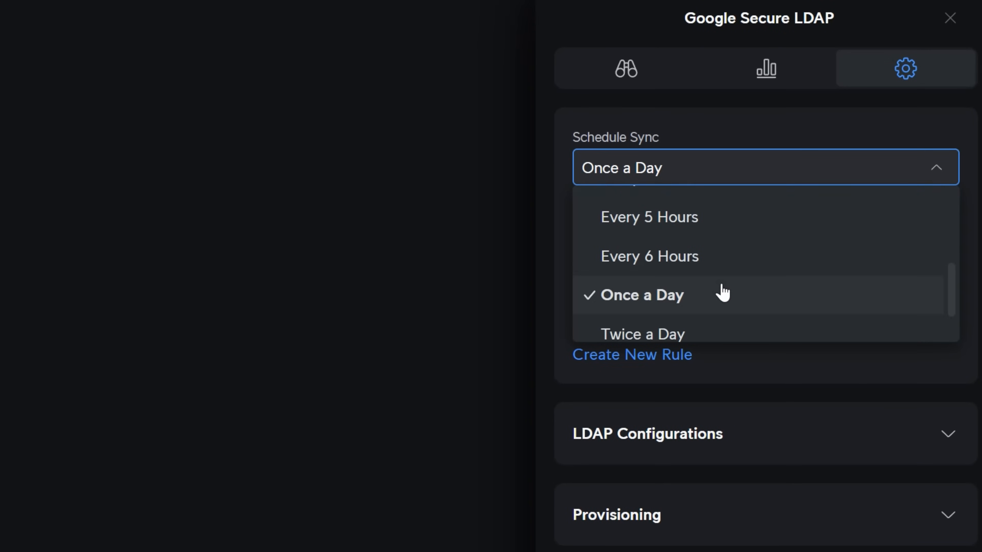
scroll(down, 3)
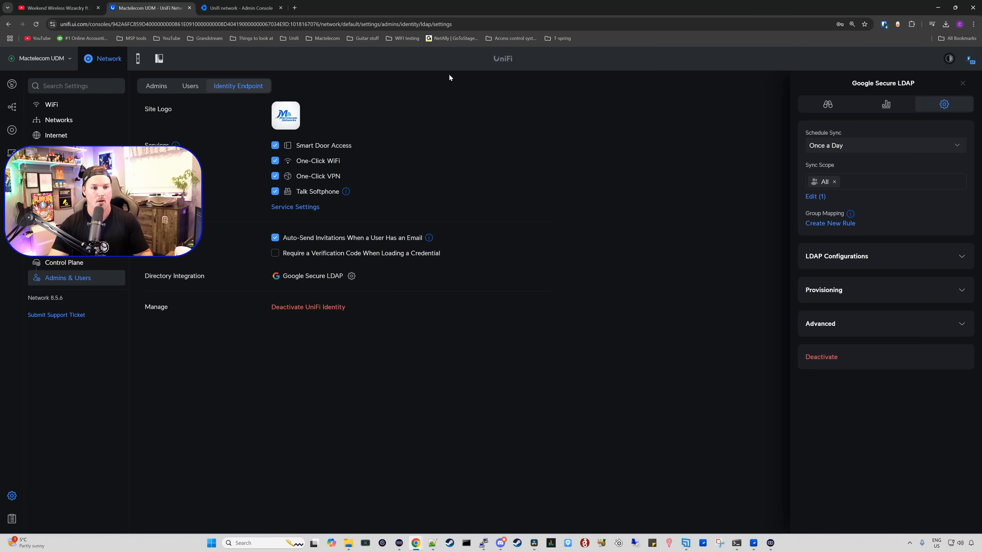
Show the Users list with the synced Google Secure LDAP user 'Unifi Unifi'.
click(190, 86)
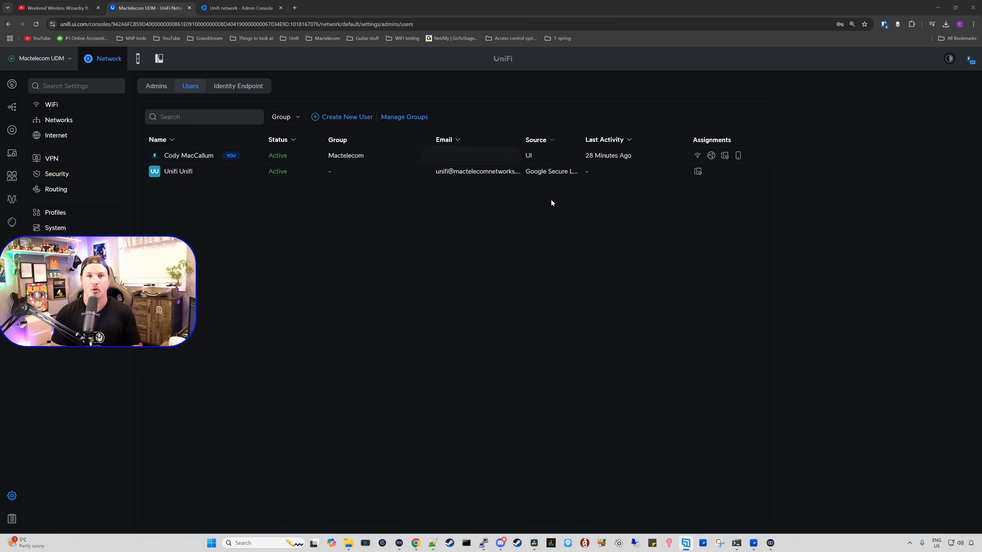
mouse_move(552, 203)
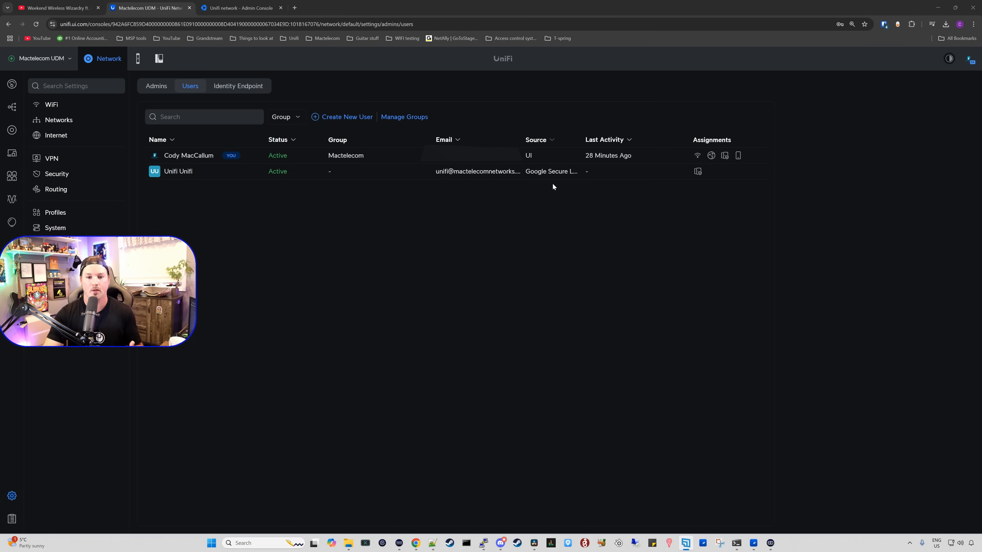
mouse_move(552, 156)
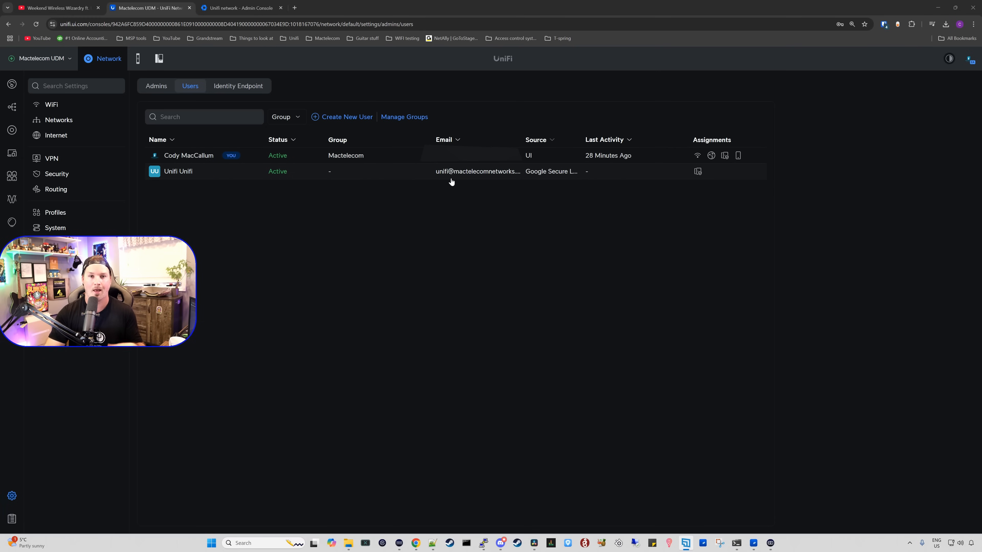
mouse_move(550, 170)
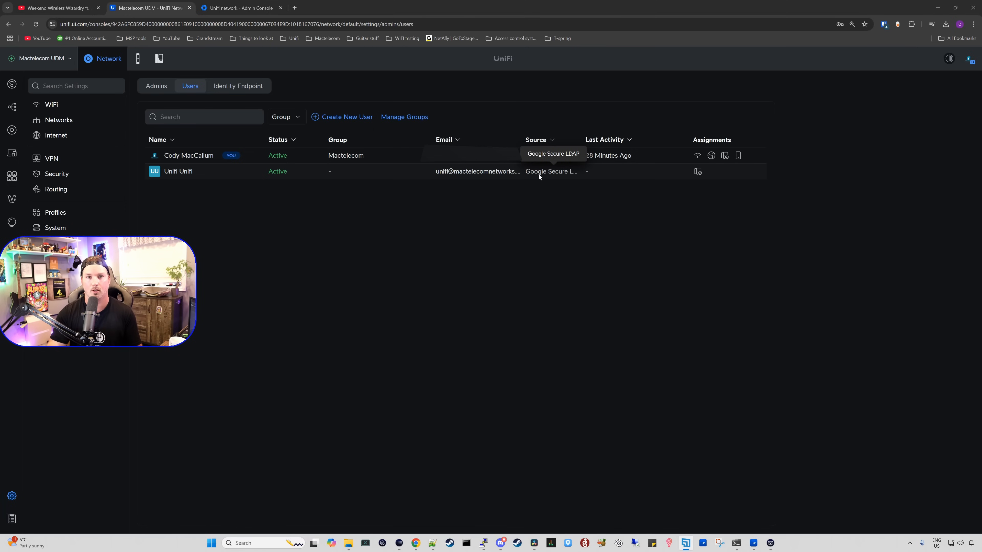
mouse_move(697, 171)
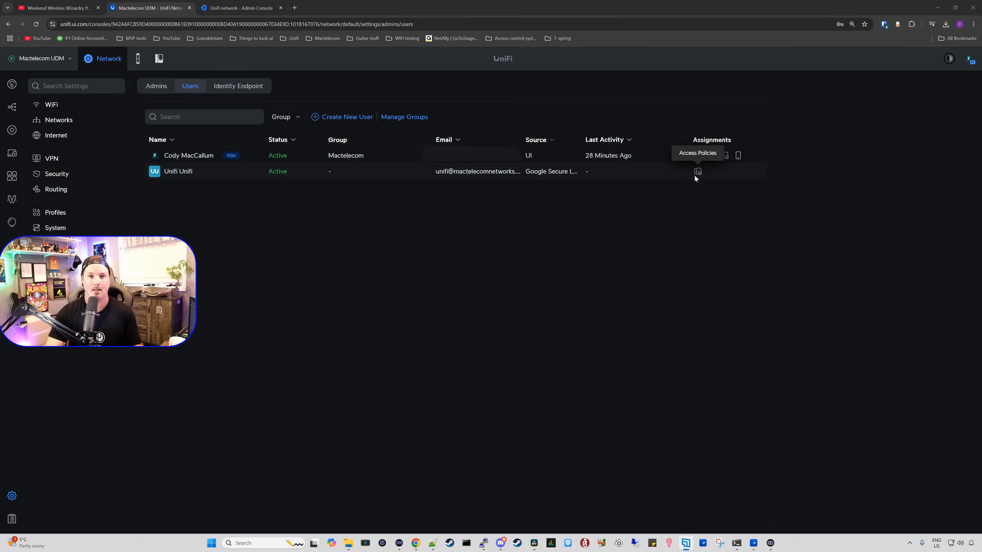
mouse_move(620, 180)
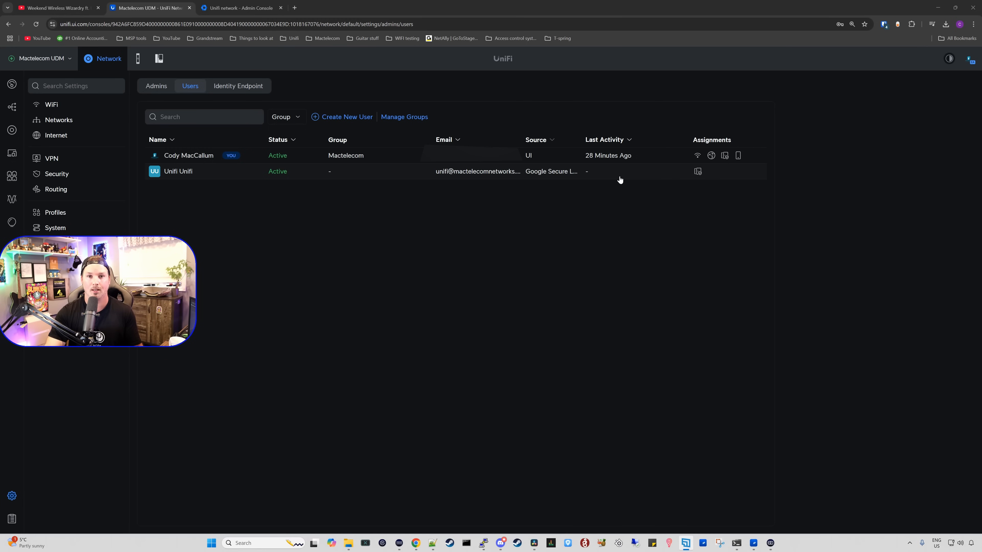
Enable Network and One-Click WiFi assignments for the synced user and apply the changes.
click(178, 171)
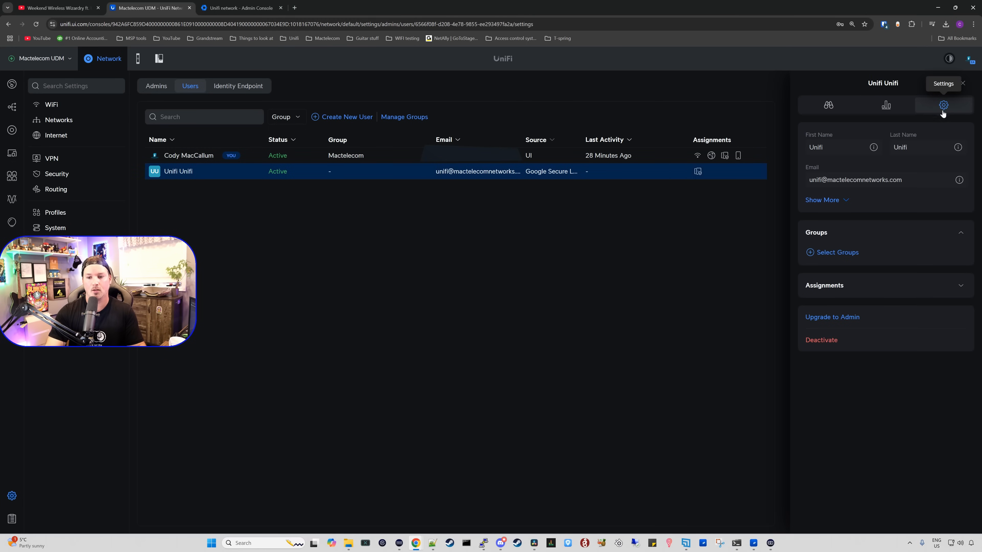
click(824, 285)
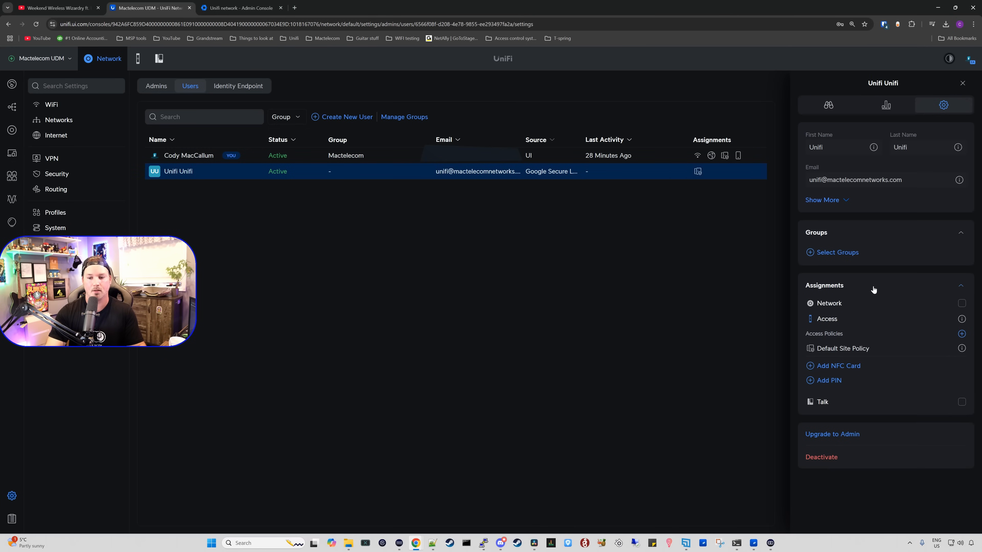
mouse_move(828, 315)
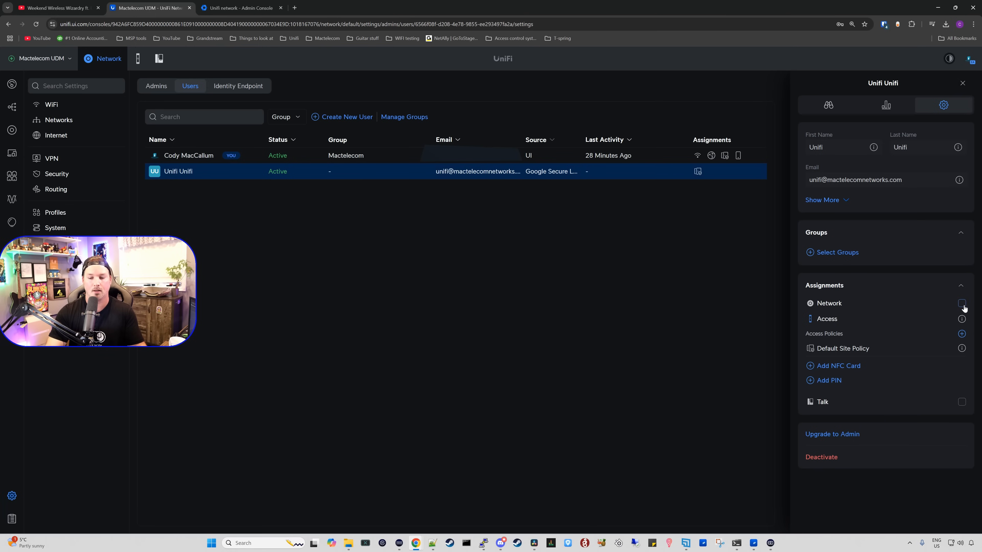
click(961, 303)
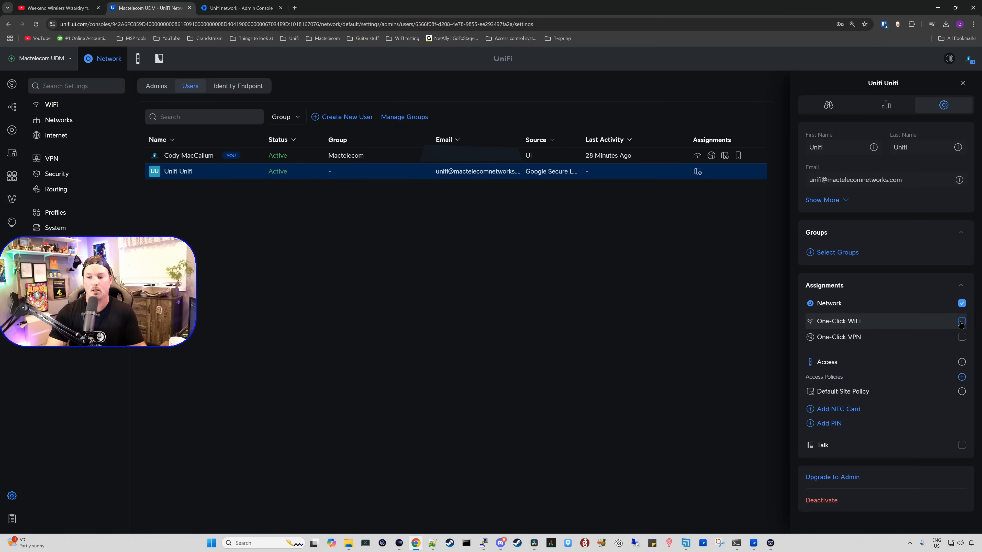
click(962, 336)
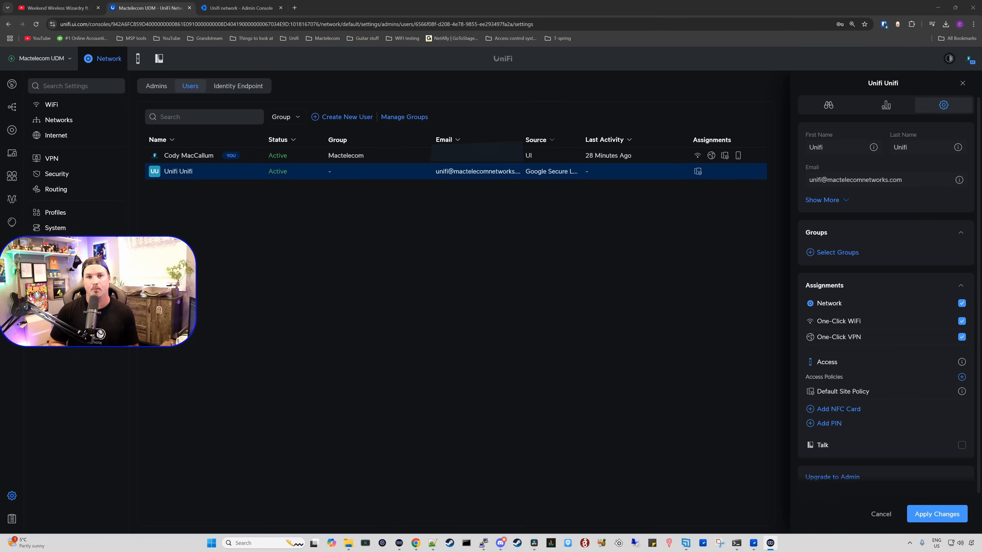
click(150, 7)
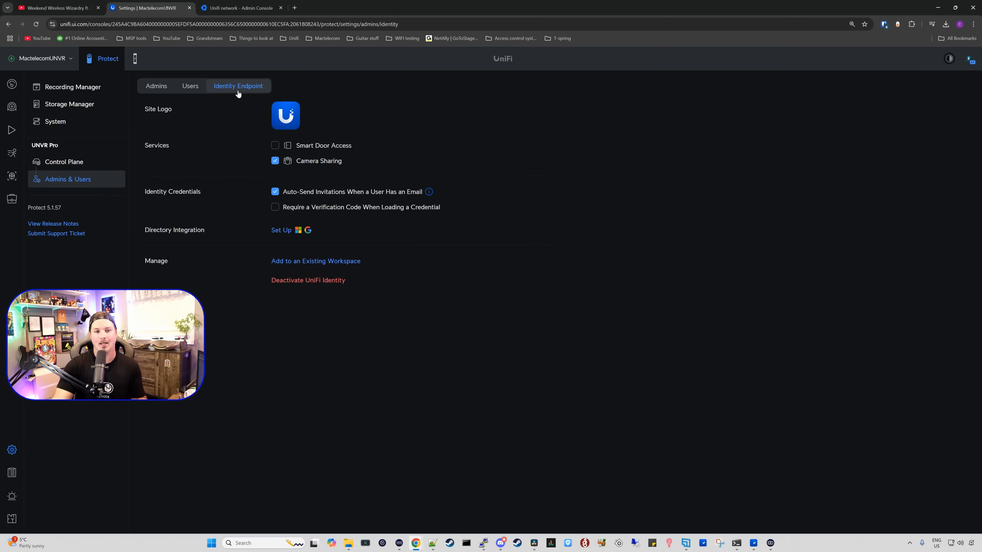
mouse_move(306, 164)
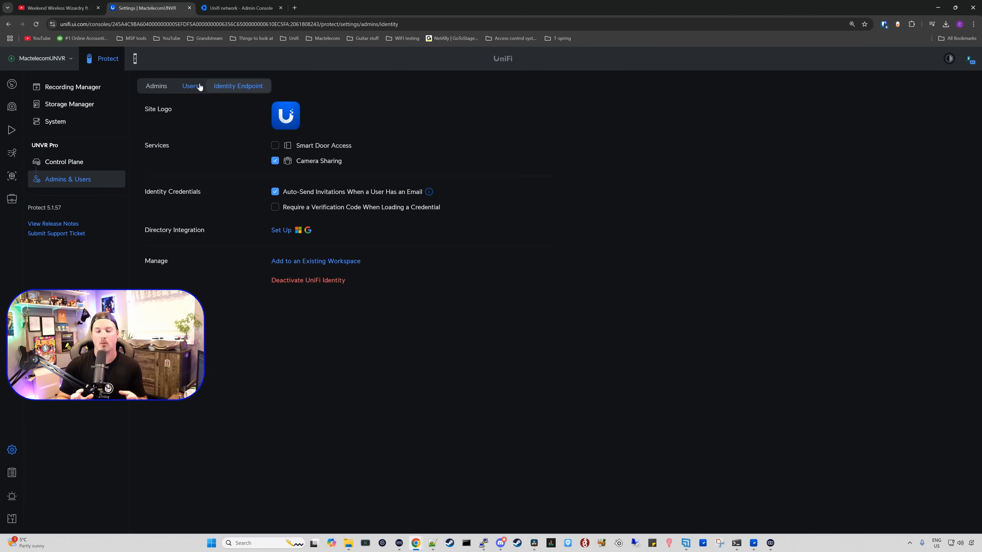
Give the user Protect access, add shared cameras, and resend the Identity invitation.
click(191, 85)
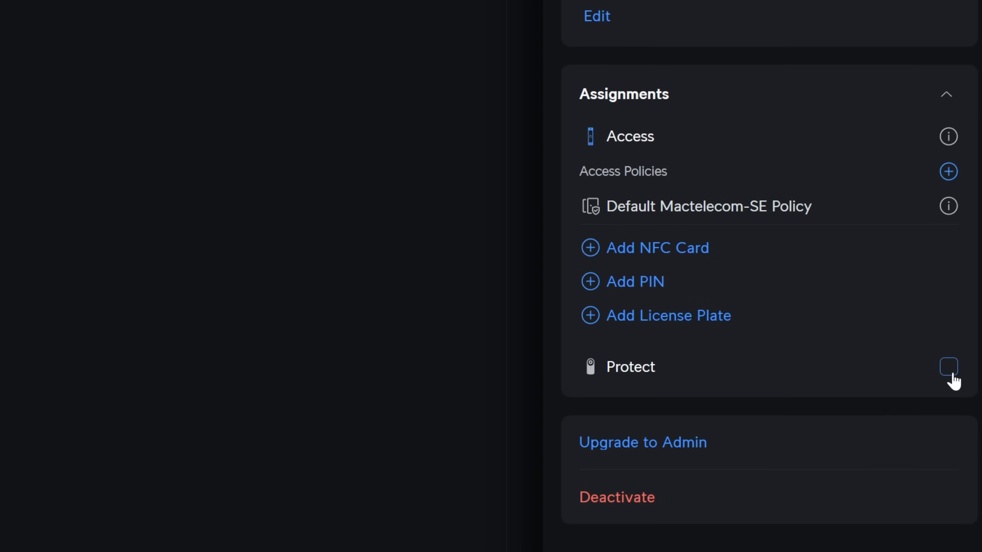
click(947, 367)
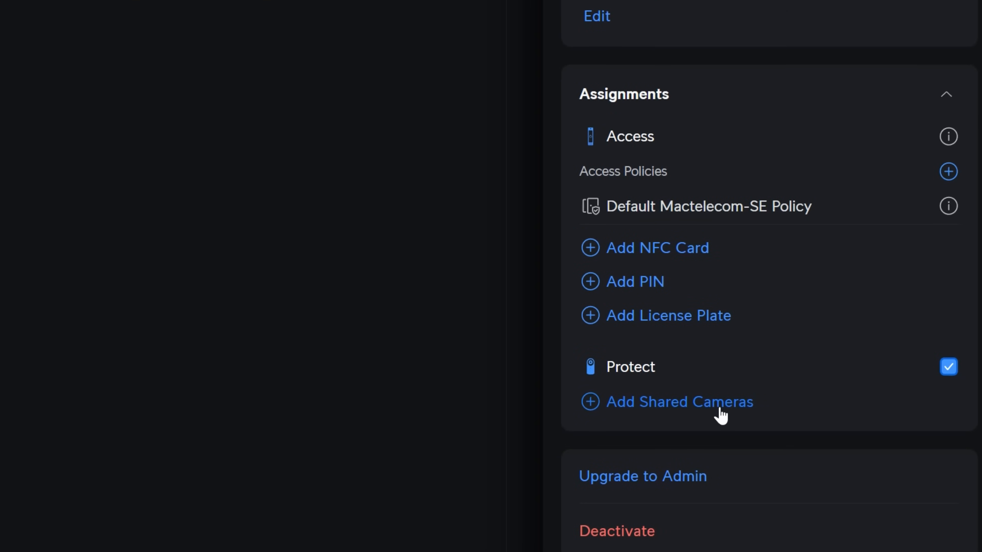
click(680, 401)
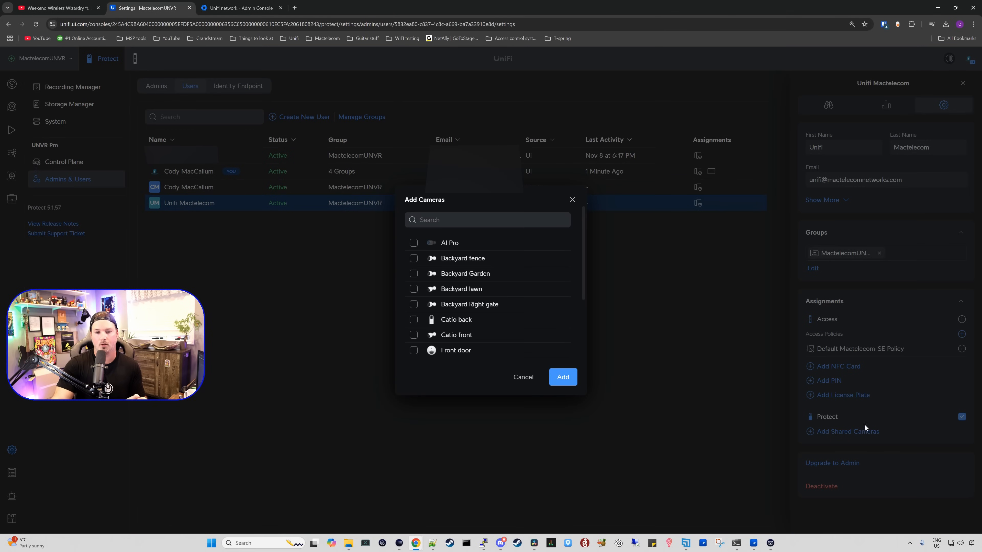
click(414, 273)
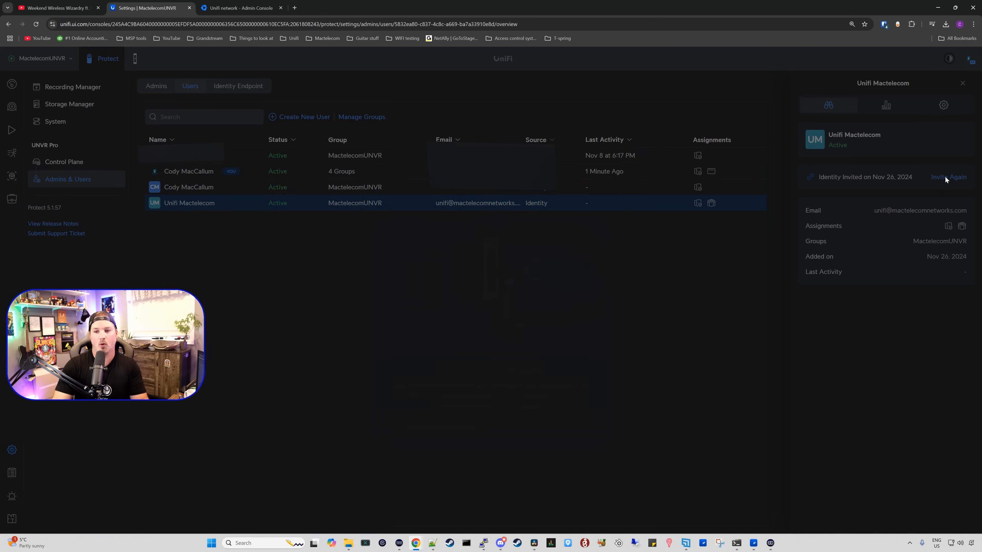
click(948, 178)
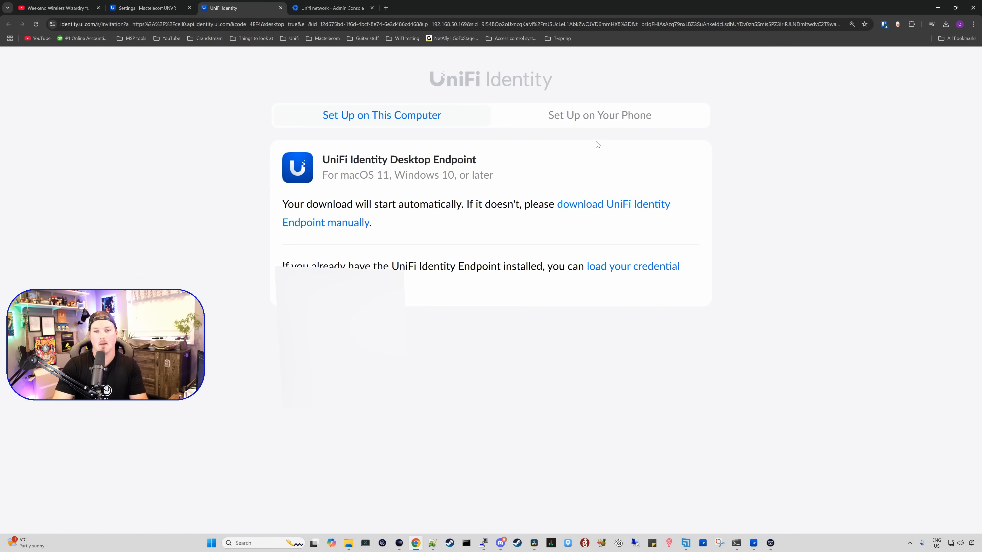
Show the Set Up on Your Phone instructions with app links and QR code.
click(600, 115)
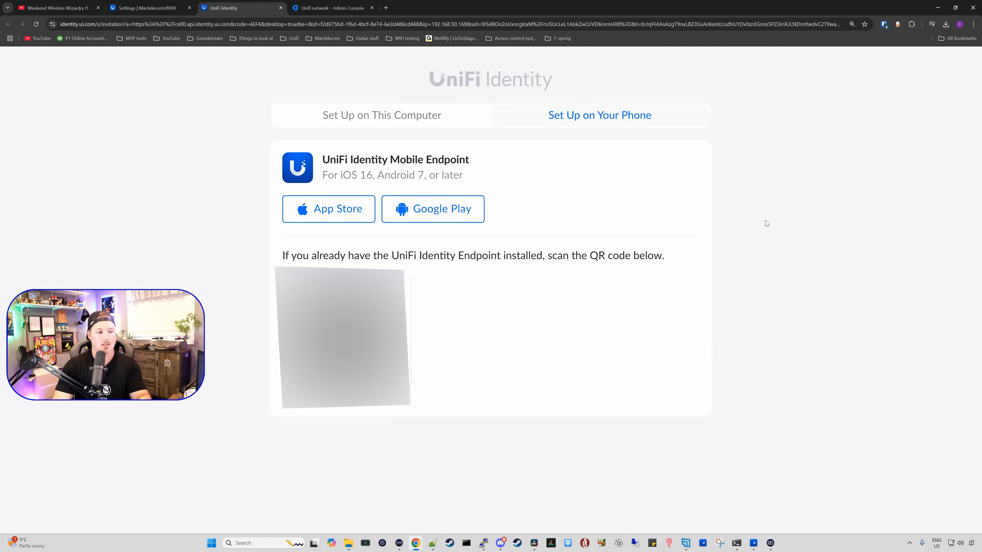